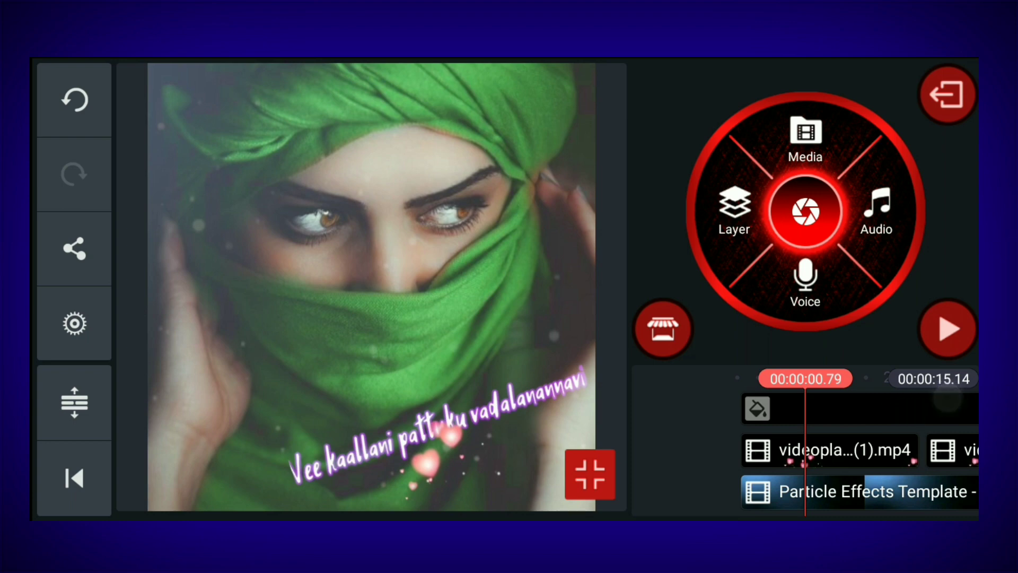
Preview the 15-second particle lyric video, pause it, and exit to the home screen.
{"action": "left_click", "coordinate": [947, 328]}
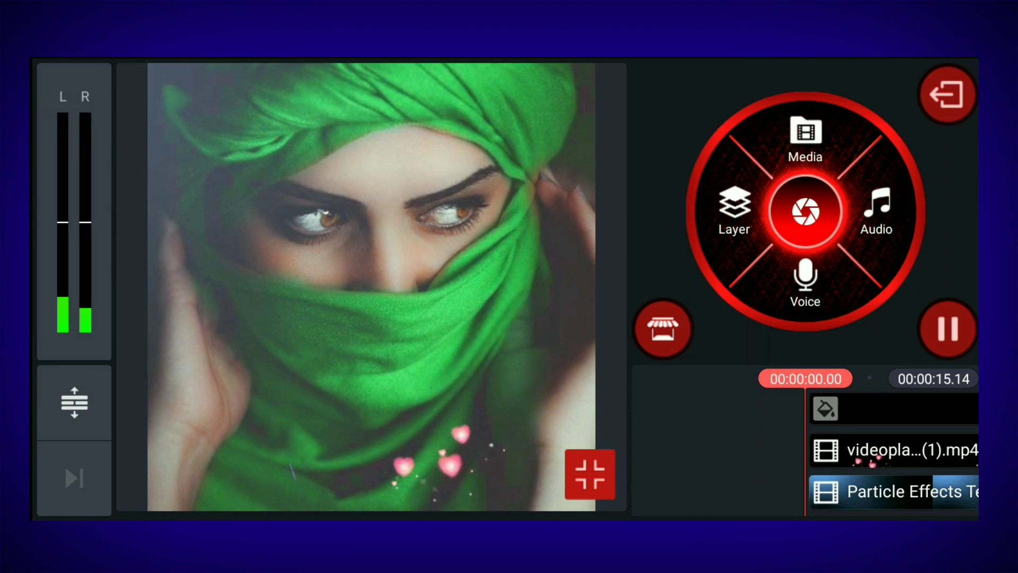
{"action": "left_click", "coordinate": [948, 328]}
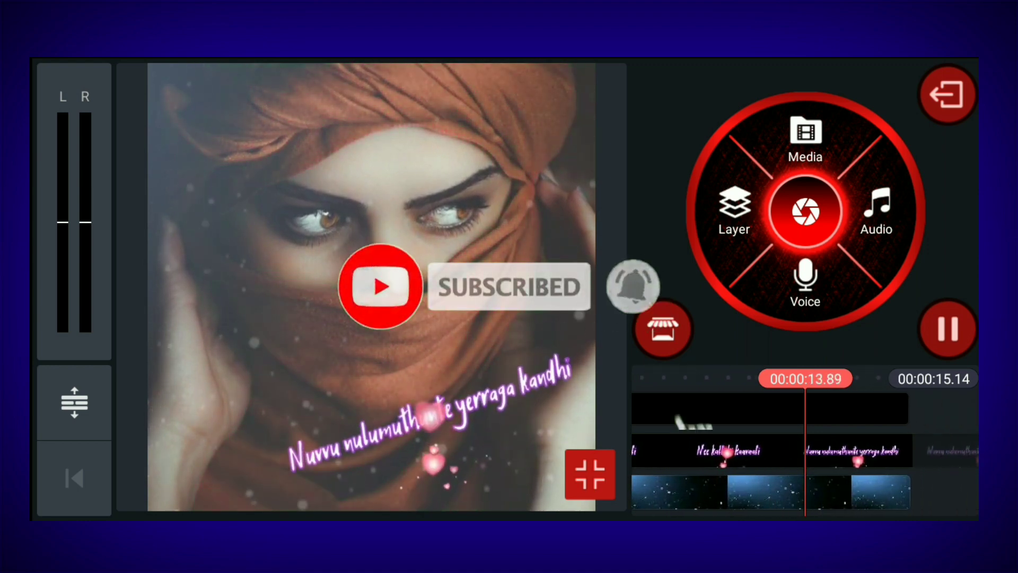
{"action": "left_click", "coordinate": [948, 329]}
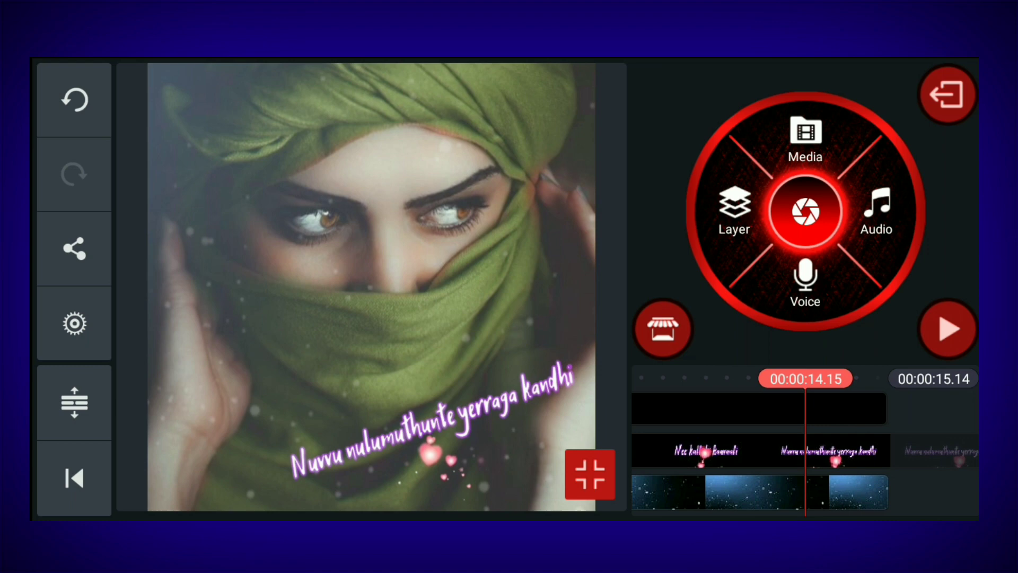
{"action": "left_click", "coordinate": [946, 93]}
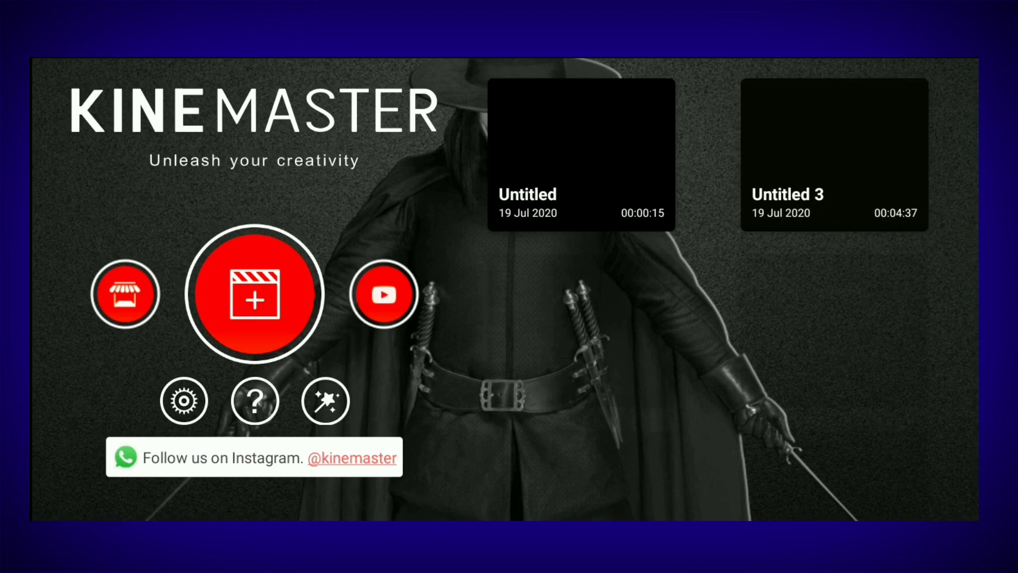
Create a new empty project with the square 1:1 aspect ratio.
{"action": "left_click", "coordinate": [254, 295]}
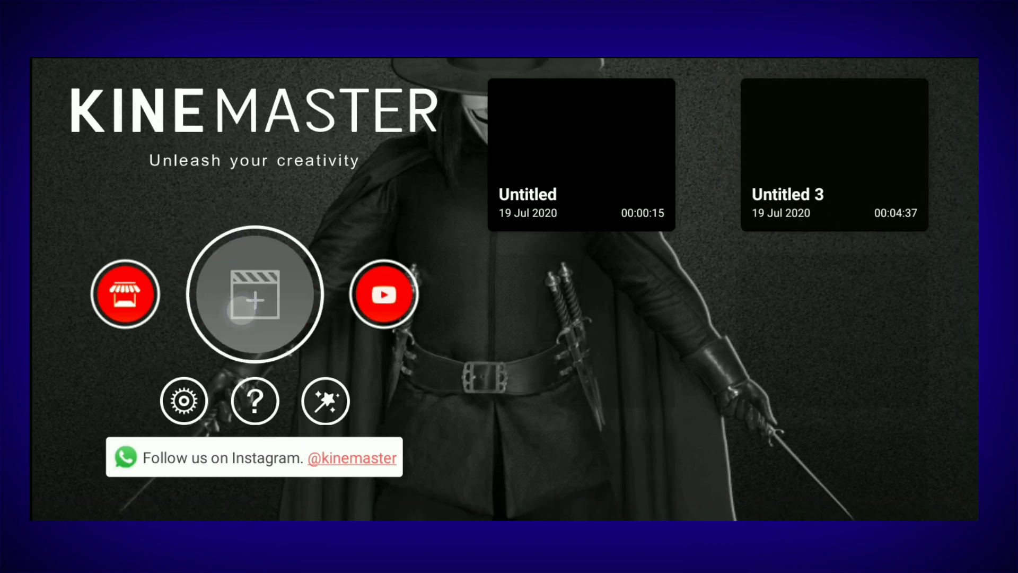
{"action": "left_click", "coordinate": [255, 296]}
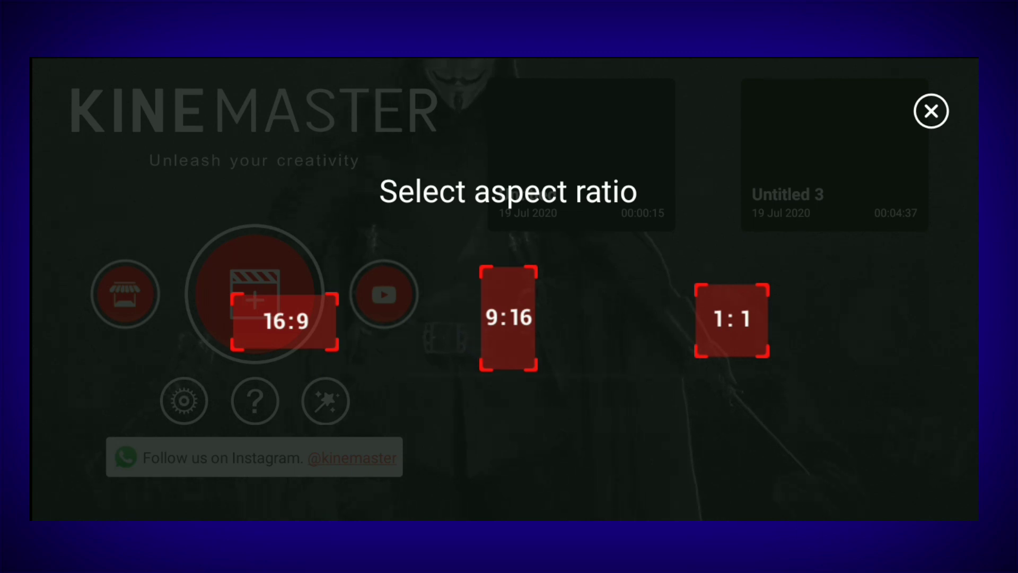
{"action": "left_click", "coordinate": [284, 319]}
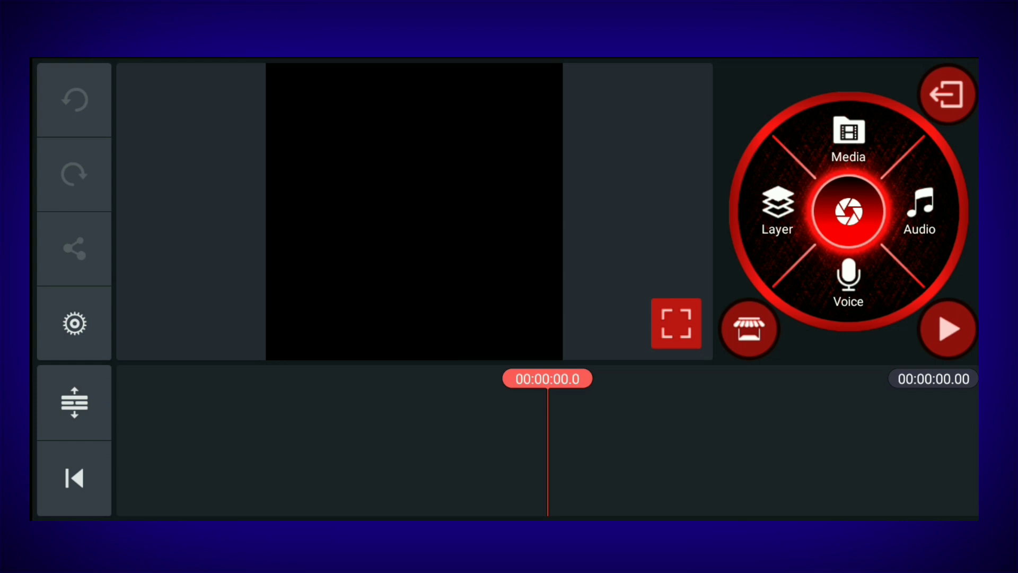
Add a solid black Background colour clip, about 15.9 seconds long, to the timeline.
{"action": "left_click", "coordinate": [849, 140]}
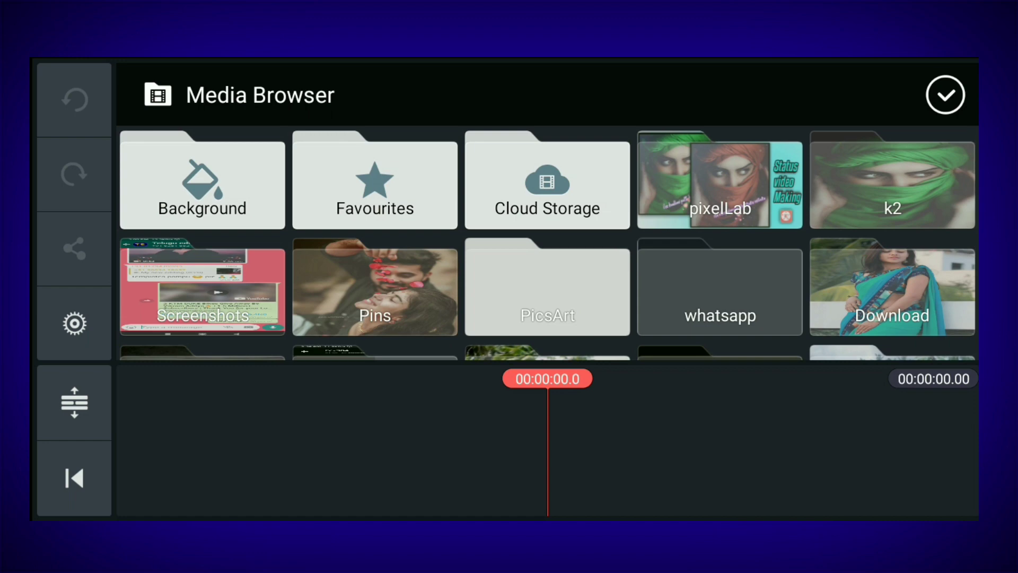
{"action": "left_click", "coordinate": [202, 180]}
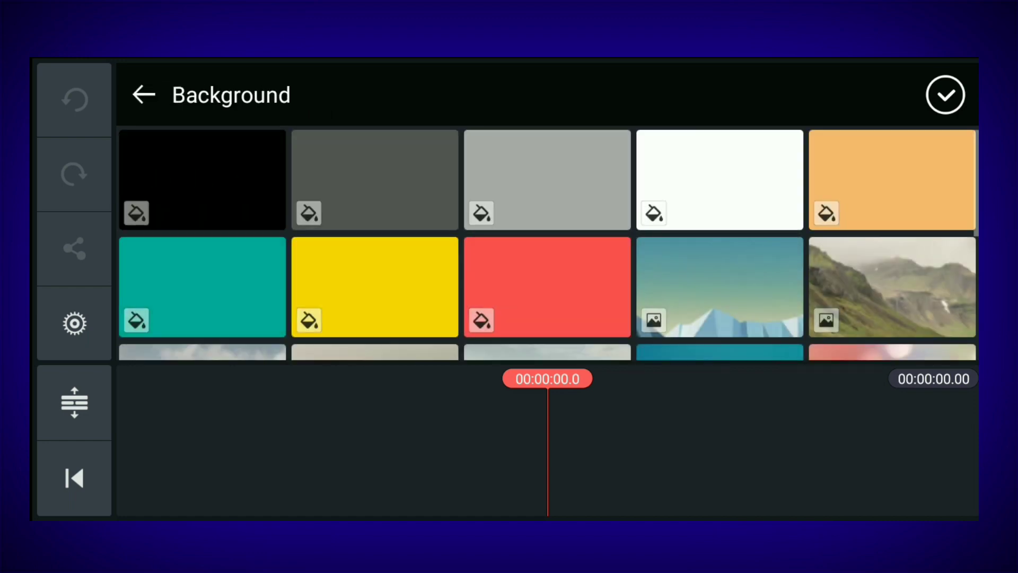
{"action": "left_click", "coordinate": [202, 180]}
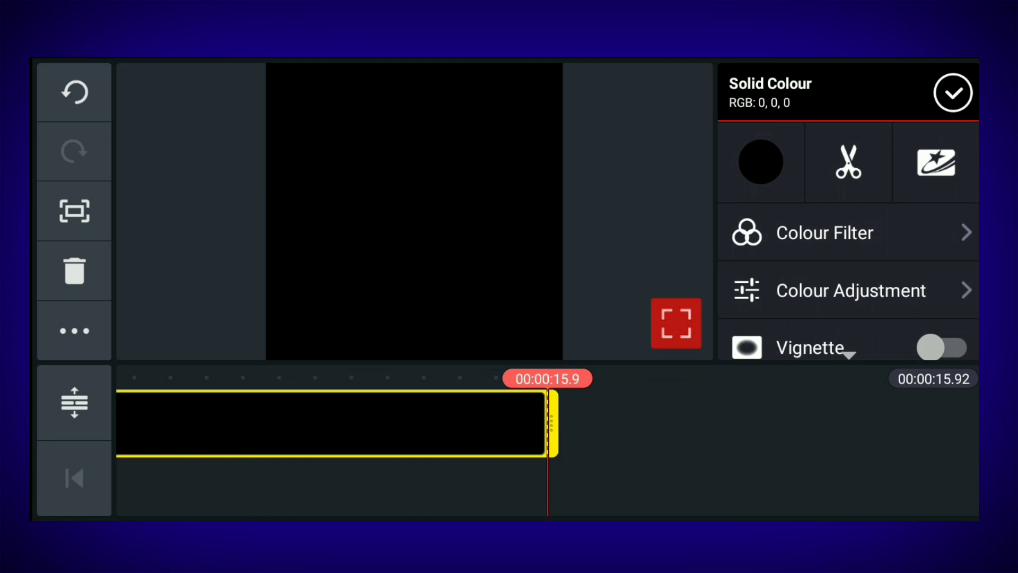
{"action": "left_click", "coordinate": [952, 92]}
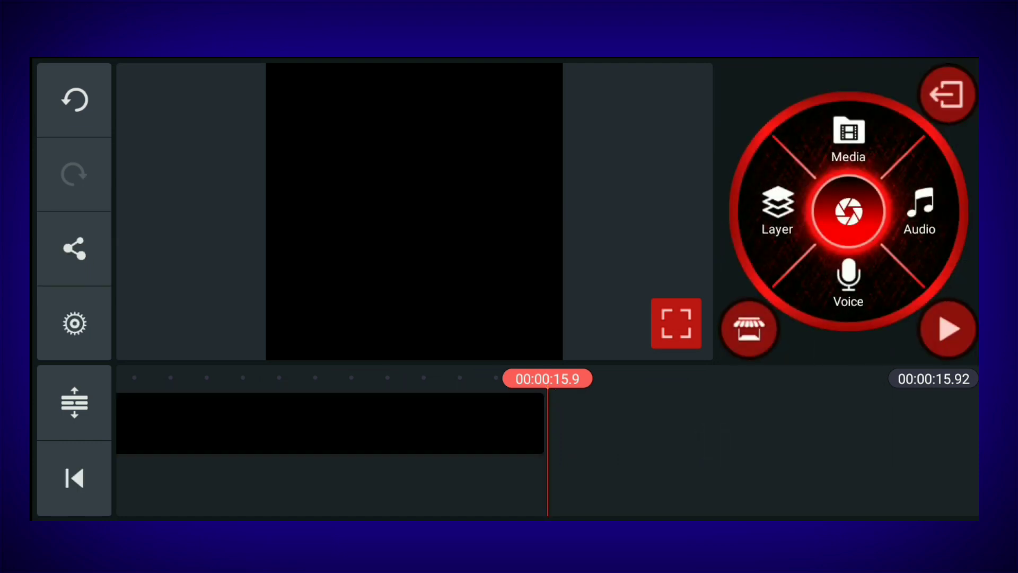
Add the green scarf portrait from the k2 folder as an image layer.
{"action": "left_click", "coordinate": [73, 477]}
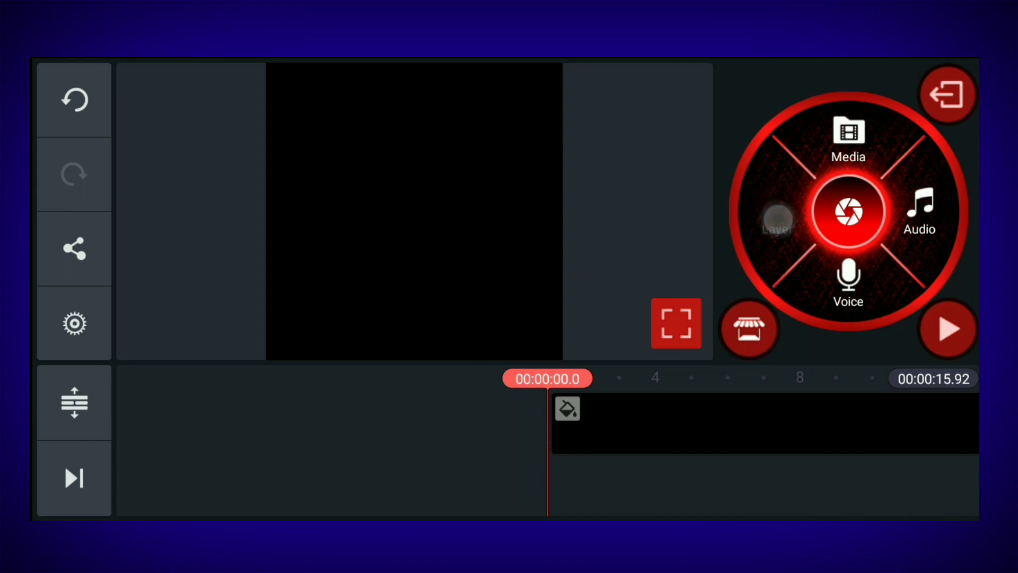
{"action": "left_click", "coordinate": [848, 137]}
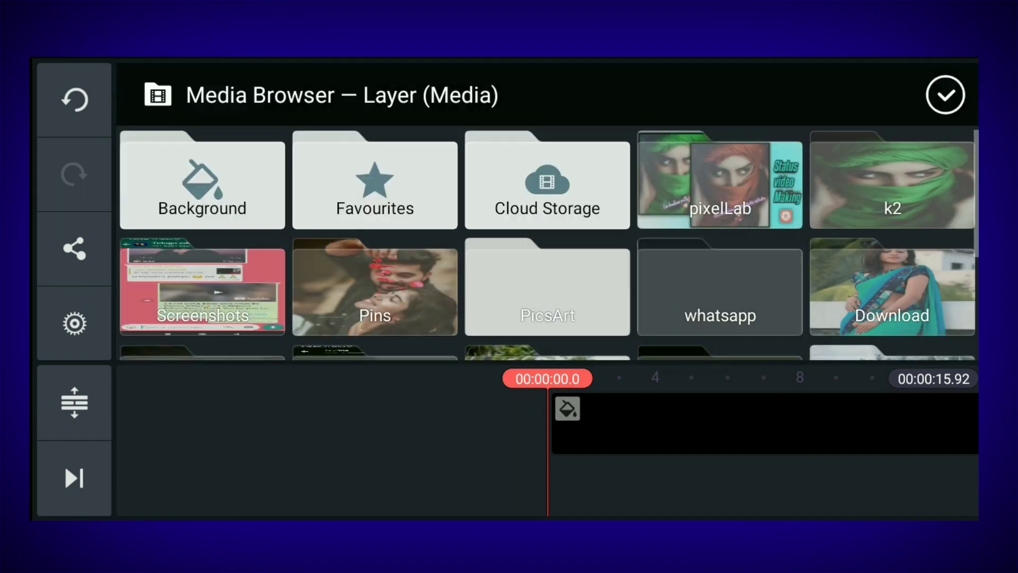
{"action": "left_click", "coordinate": [892, 180]}
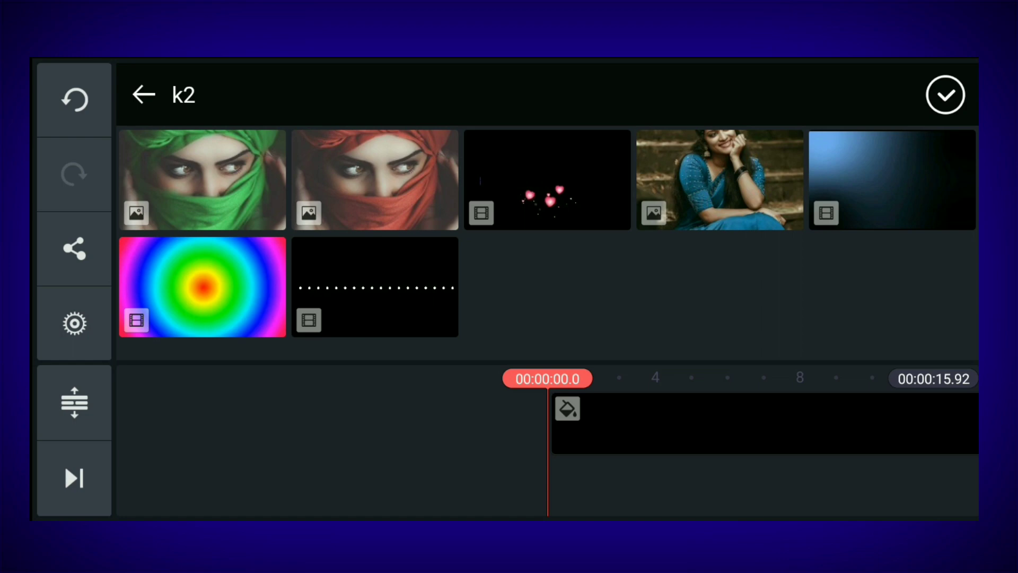
{"action": "left_click", "coordinate": [202, 179]}
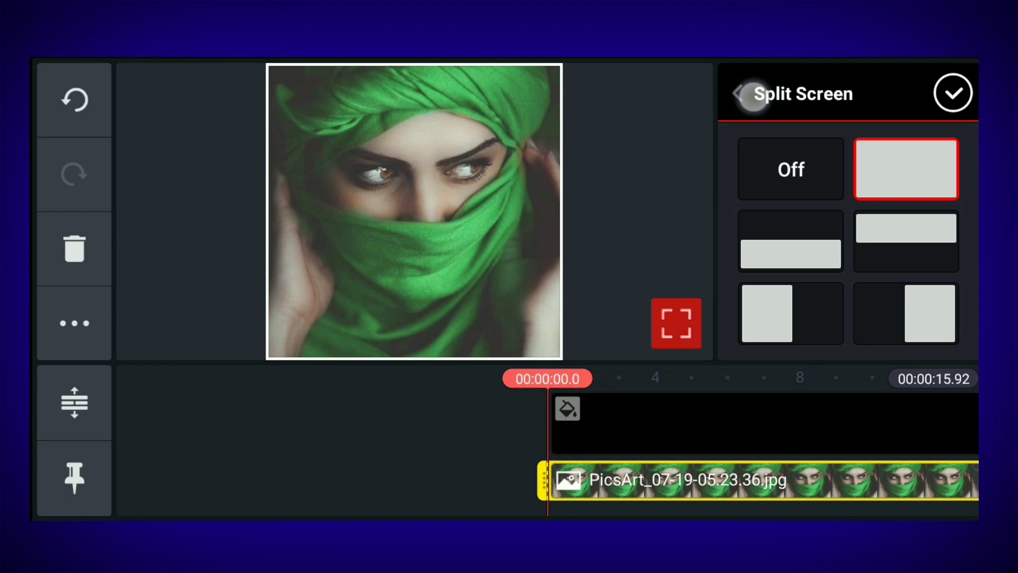
Raise the green portrait layer's colour saturation to +115.
{"action": "left_click", "coordinate": [738, 92]}
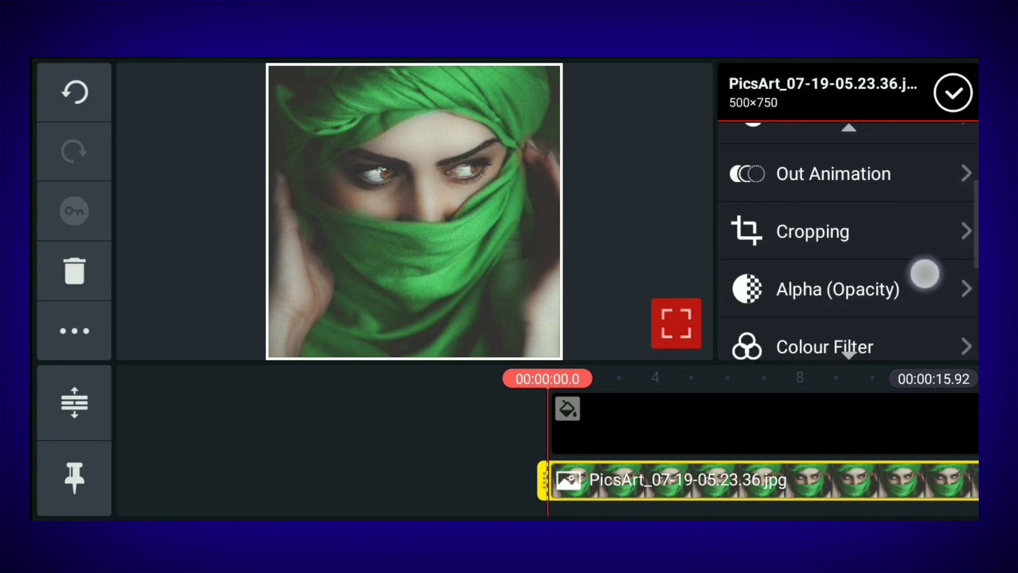
{"action": "left_click", "coordinate": [838, 346]}
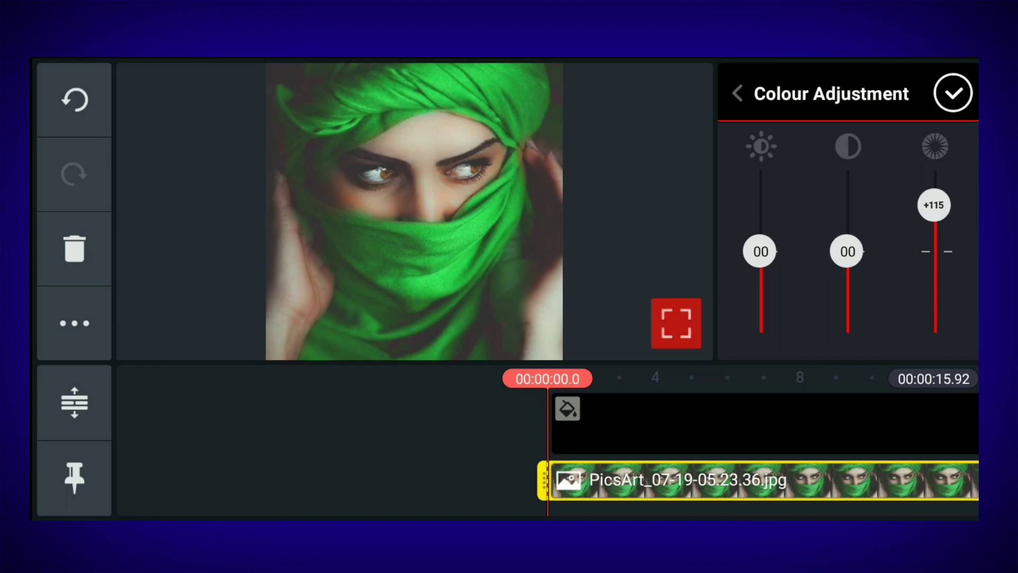
{"action": "left_click", "coordinate": [954, 93]}
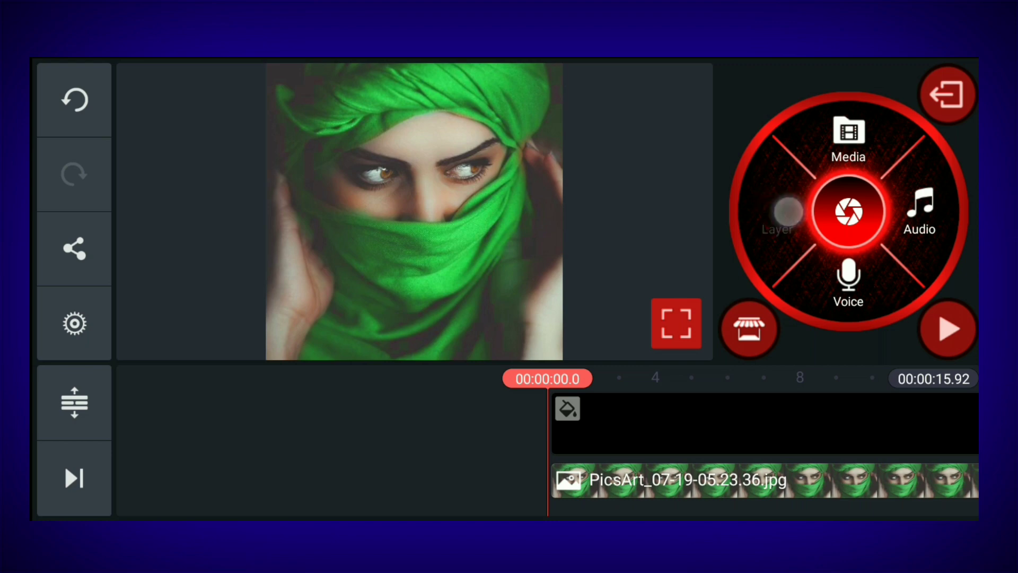
Add the red scarf portrait as a full-frame image layer above the green one.
{"action": "left_click", "coordinate": [848, 140]}
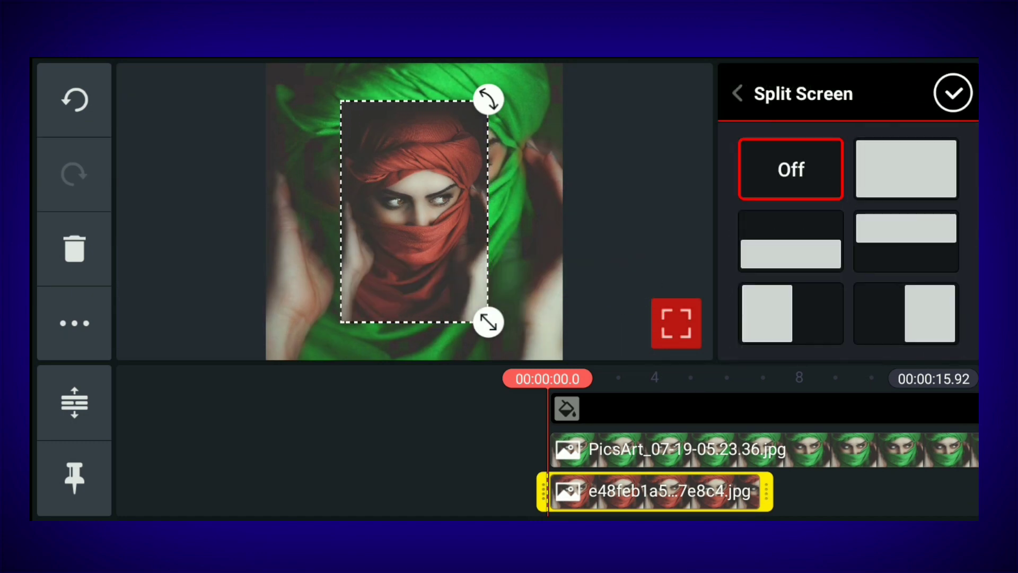
{"action": "left_click", "coordinate": [904, 168]}
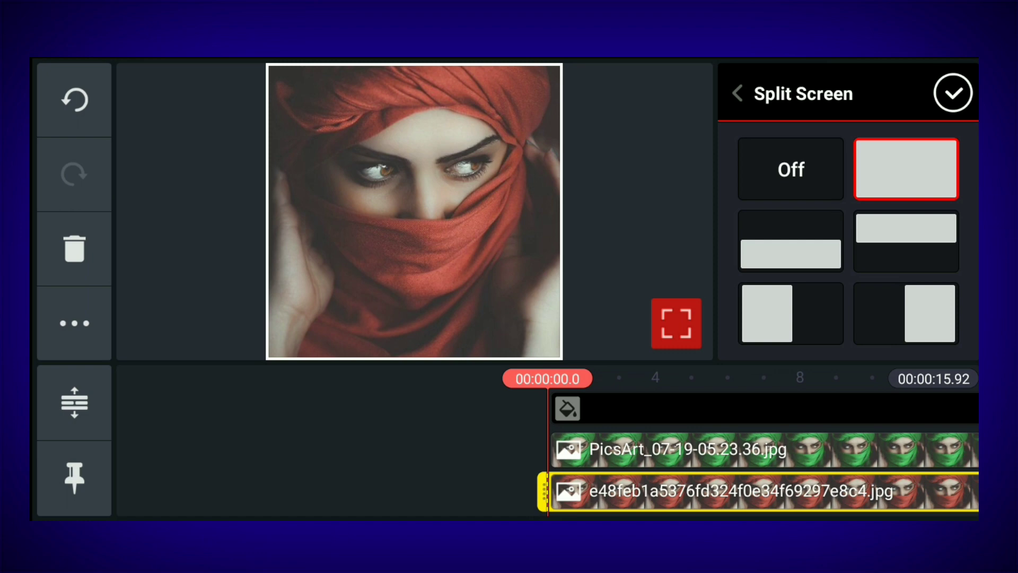
{"action": "left_click", "coordinate": [738, 92]}
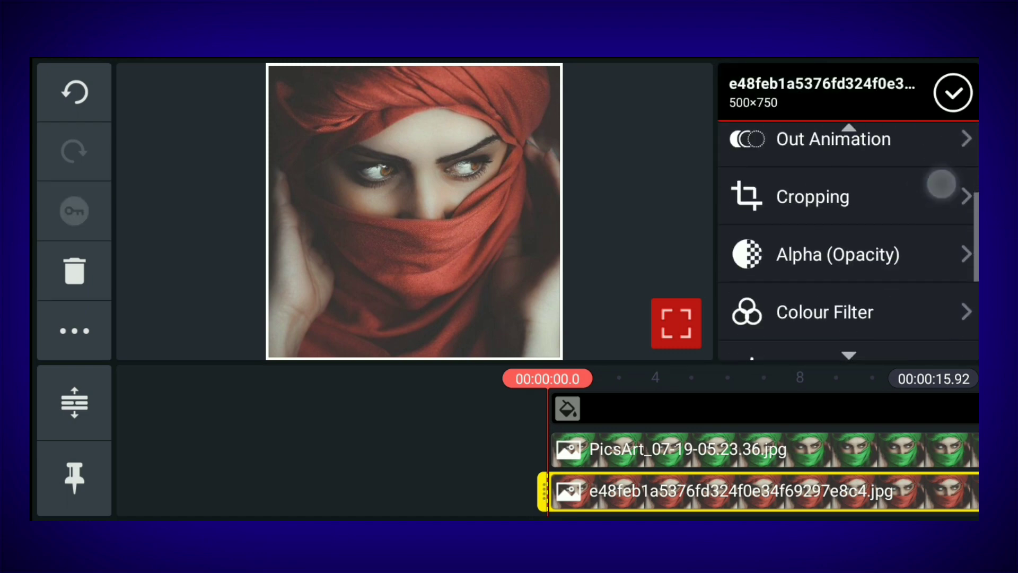
{"action": "left_click", "coordinate": [837, 254]}
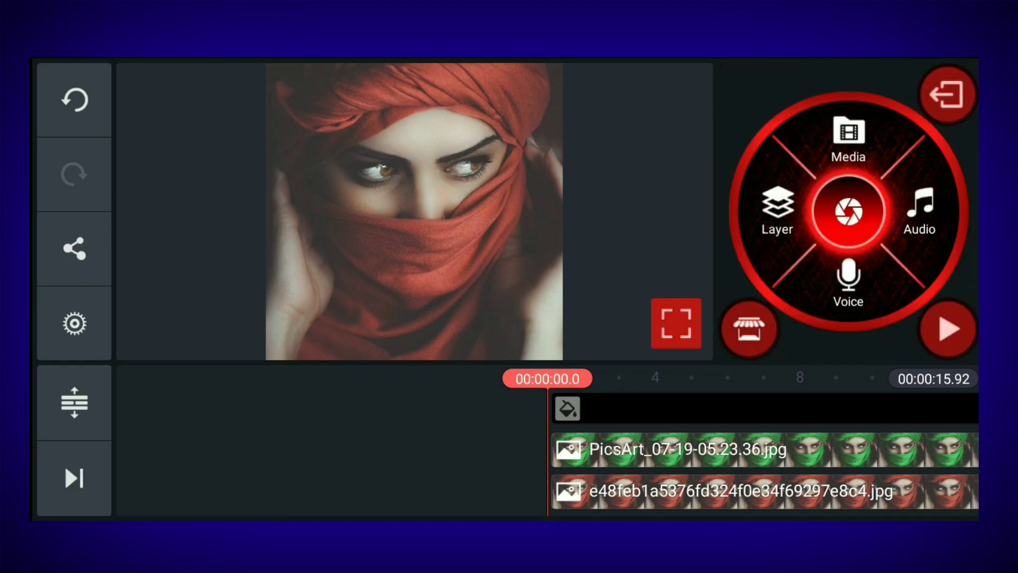
Apply the Pulse overall animation to the red scarf portrait layer.
{"action": "left_click", "coordinate": [734, 491]}
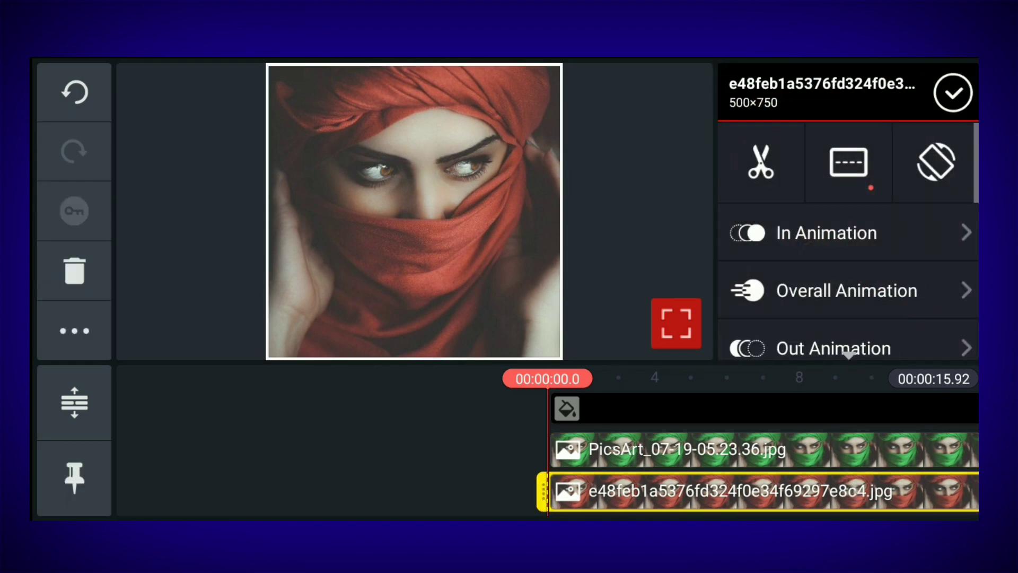
{"action": "scroll", "scroll_direction": "up", "scroll_amount": 3}
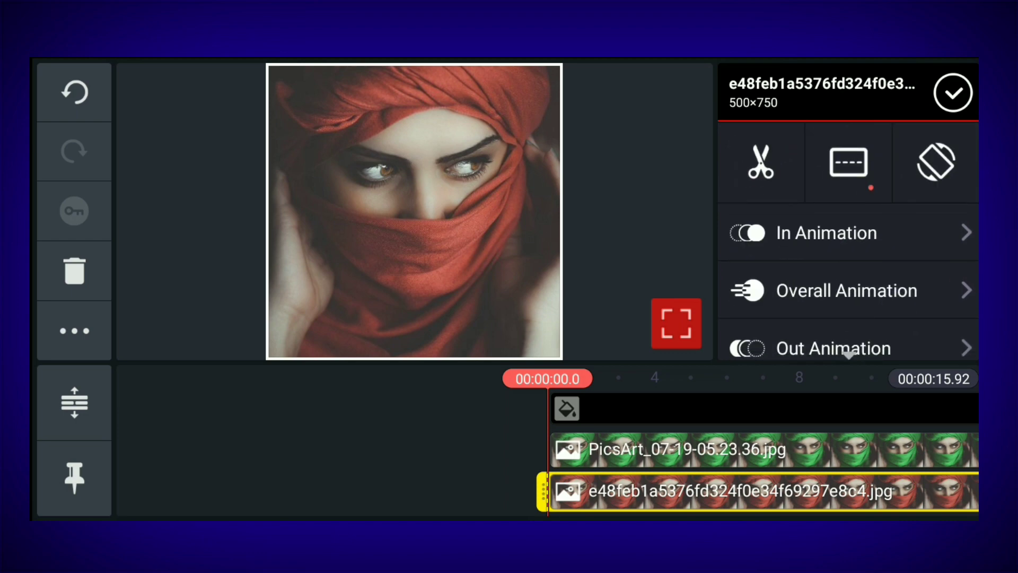
{"action": "left_click", "coordinate": [846, 289]}
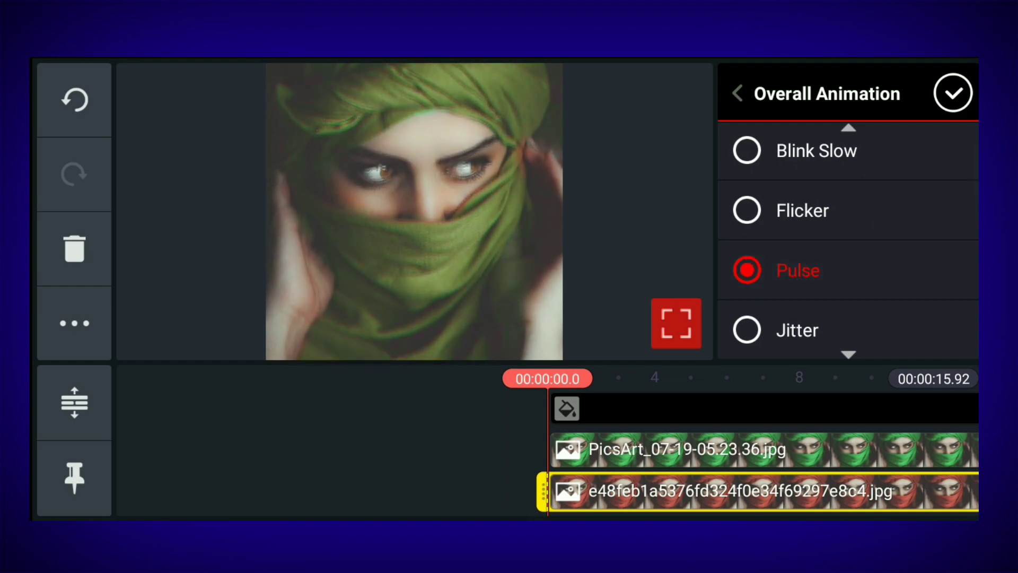
{"action": "left_click", "coordinate": [954, 92]}
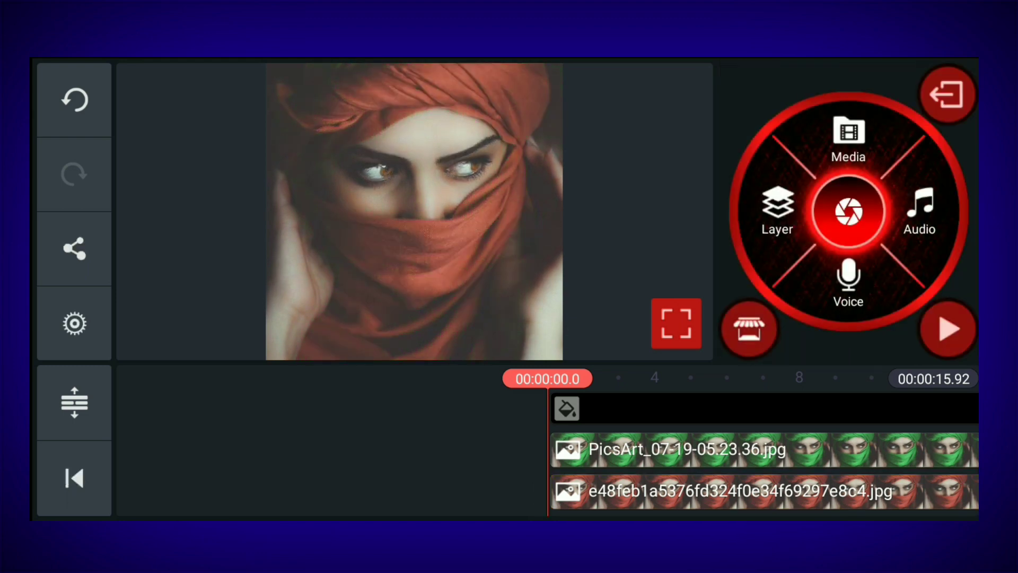
{"action": "left_click", "coordinate": [714, 491]}
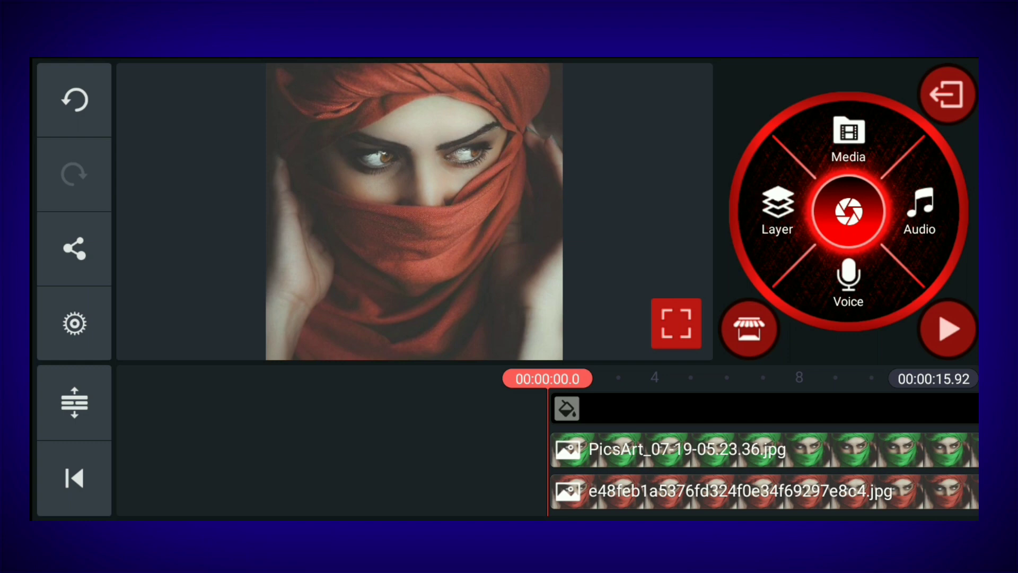
Set the red portrait layer to about 61% opacity and the green to 100%.
{"action": "left_click", "coordinate": [947, 329]}
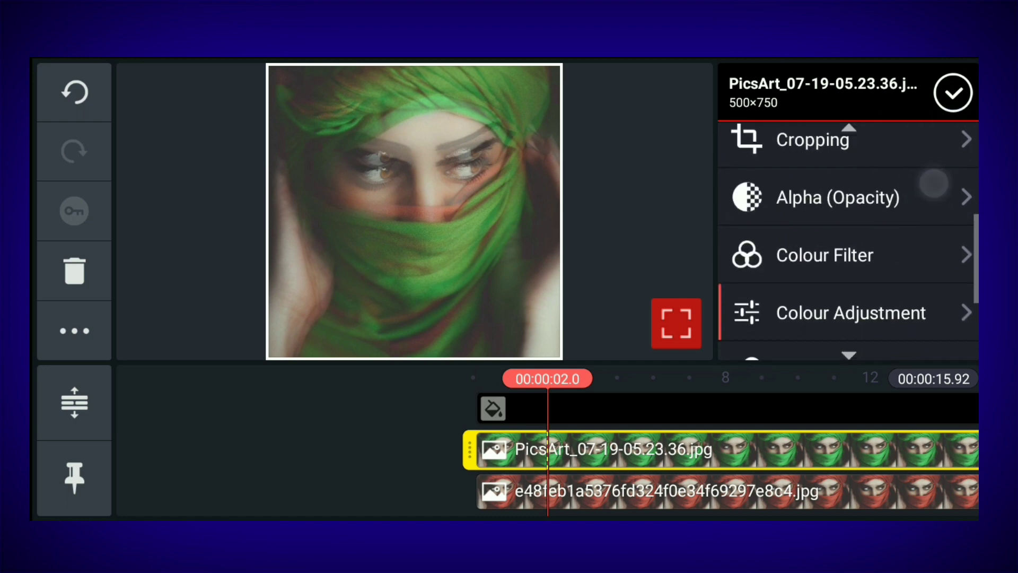
{"action": "scroll", "scroll_direction": "up", "scroll_amount": 3}
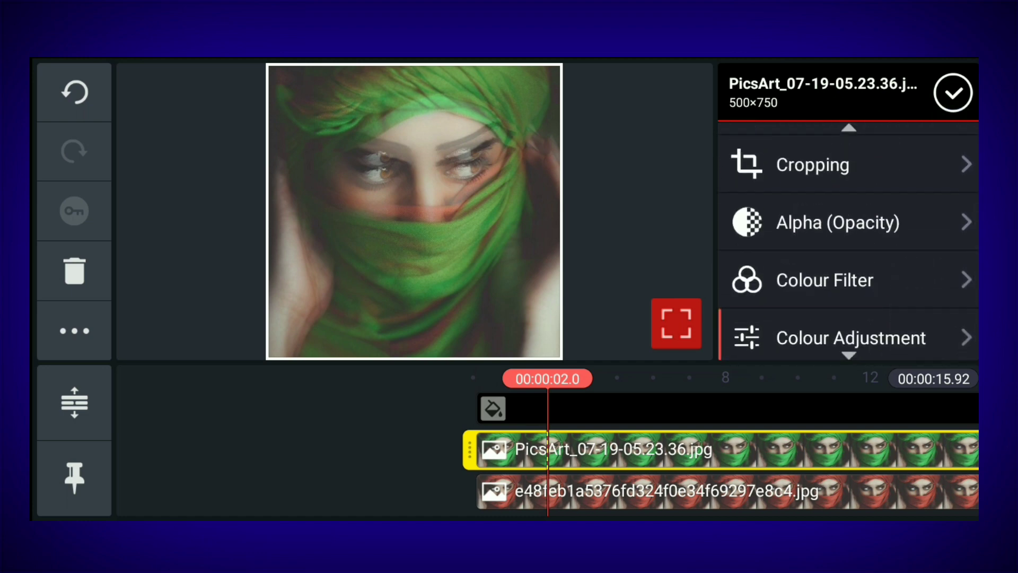
{"action": "left_click", "coordinate": [837, 222]}
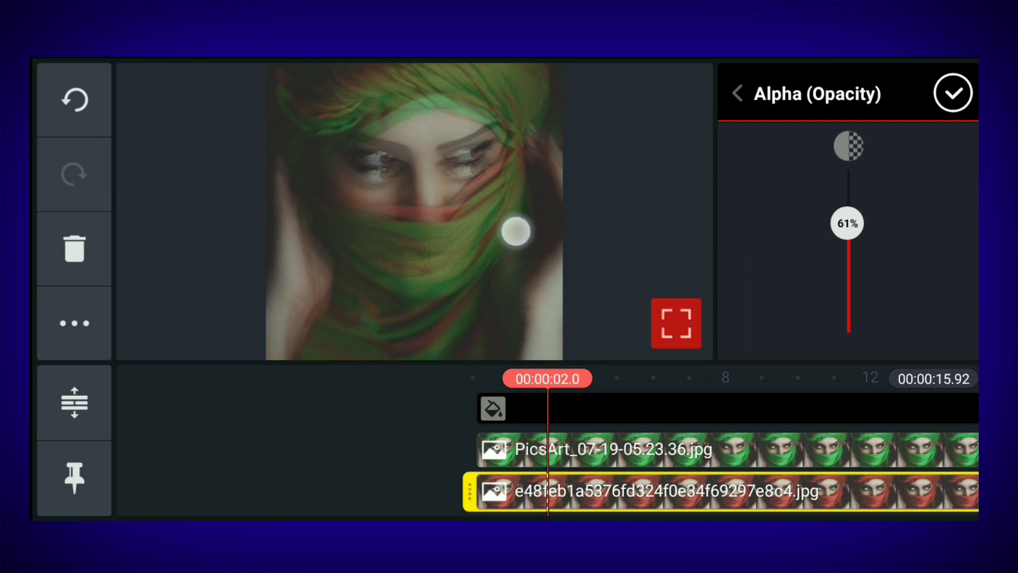
{"action": "left_click", "coordinate": [737, 93]}
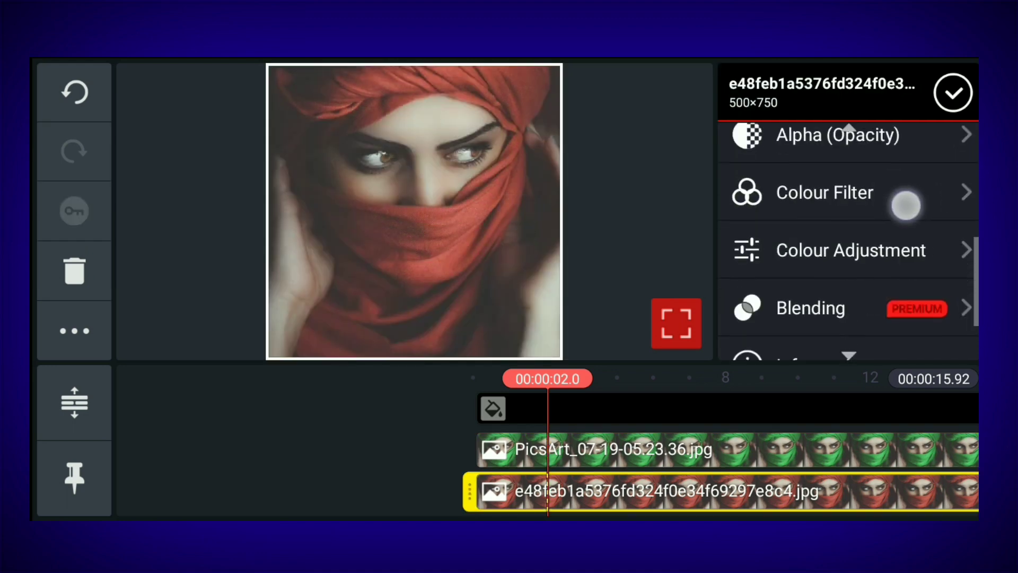
{"action": "left_click", "coordinate": [838, 134]}
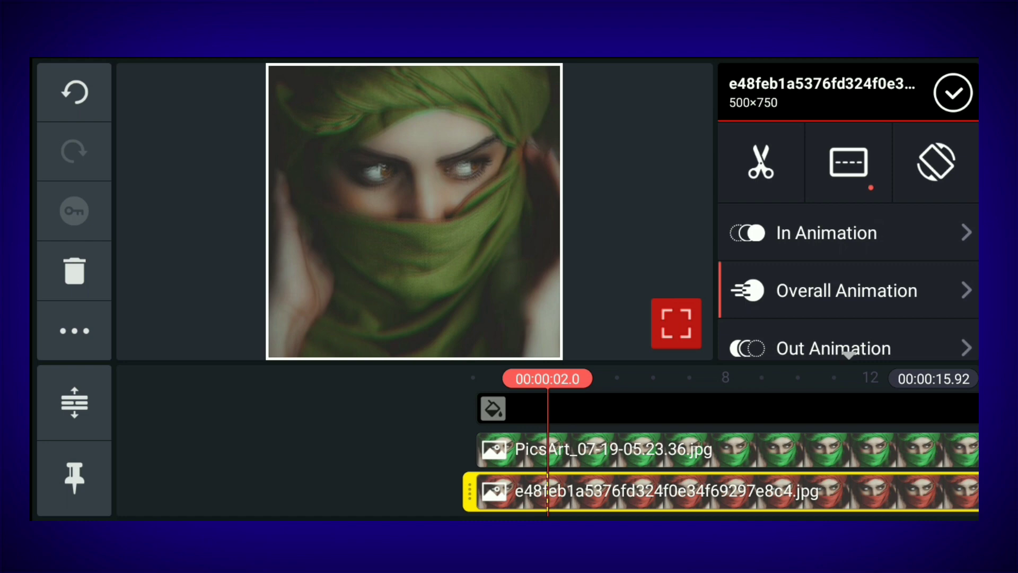
{"action": "scroll", "scroll_direction": "down", "scroll_amount": 3}
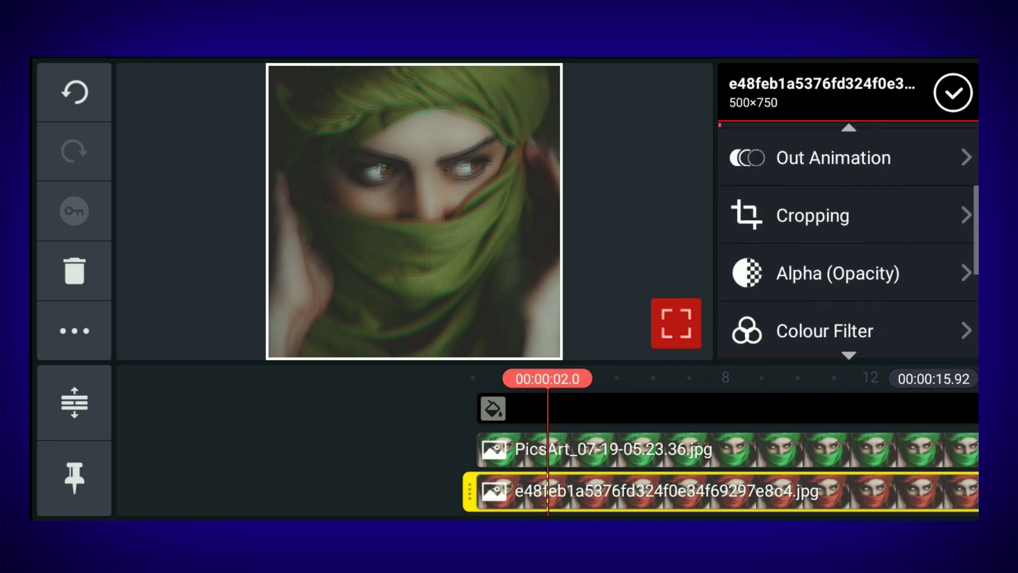
{"action": "left_click", "coordinate": [837, 272]}
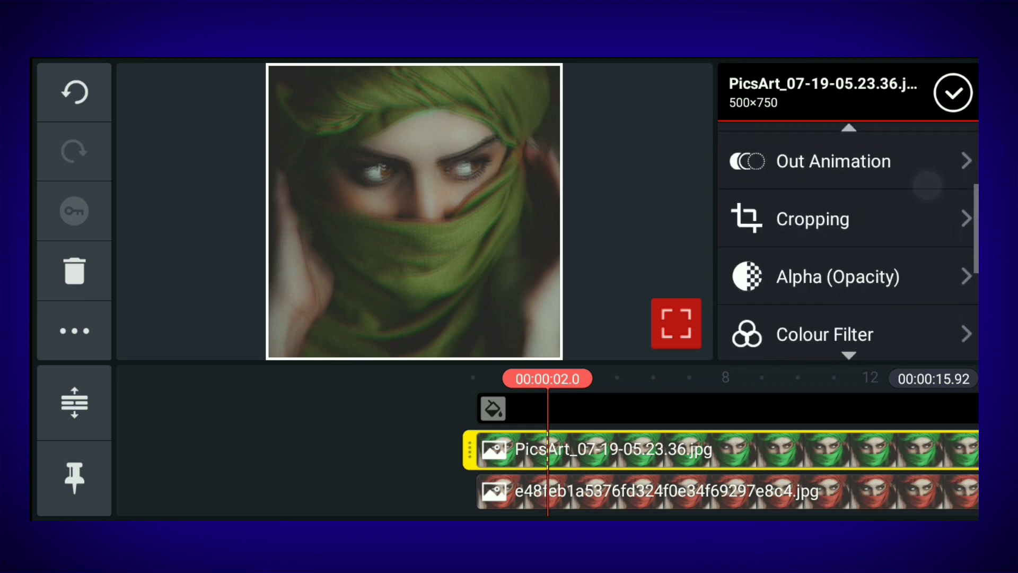
{"action": "left_click", "coordinate": [838, 276]}
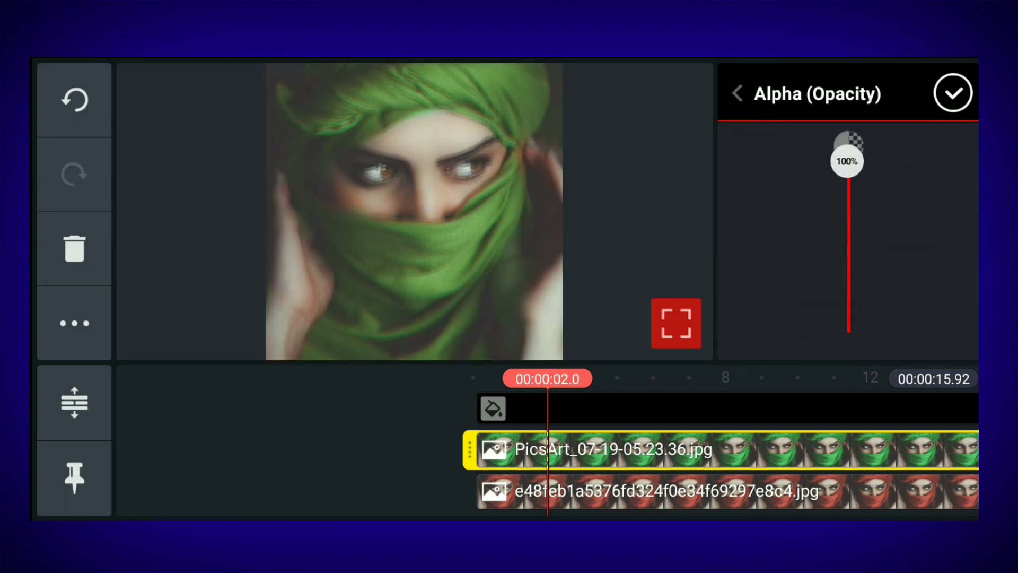
{"action": "left_click", "coordinate": [953, 92]}
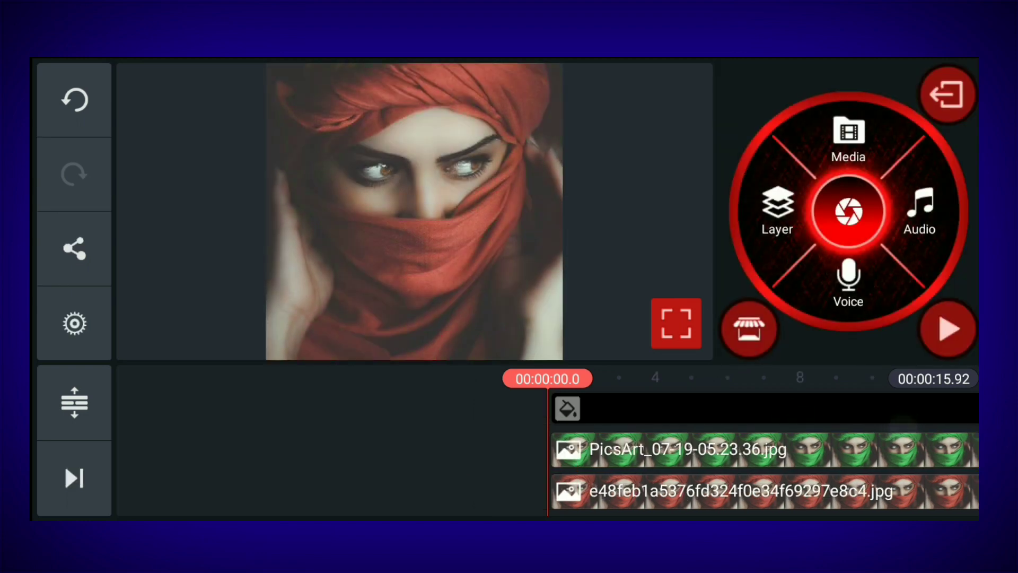
{"action": "left_click", "coordinate": [946, 329]}
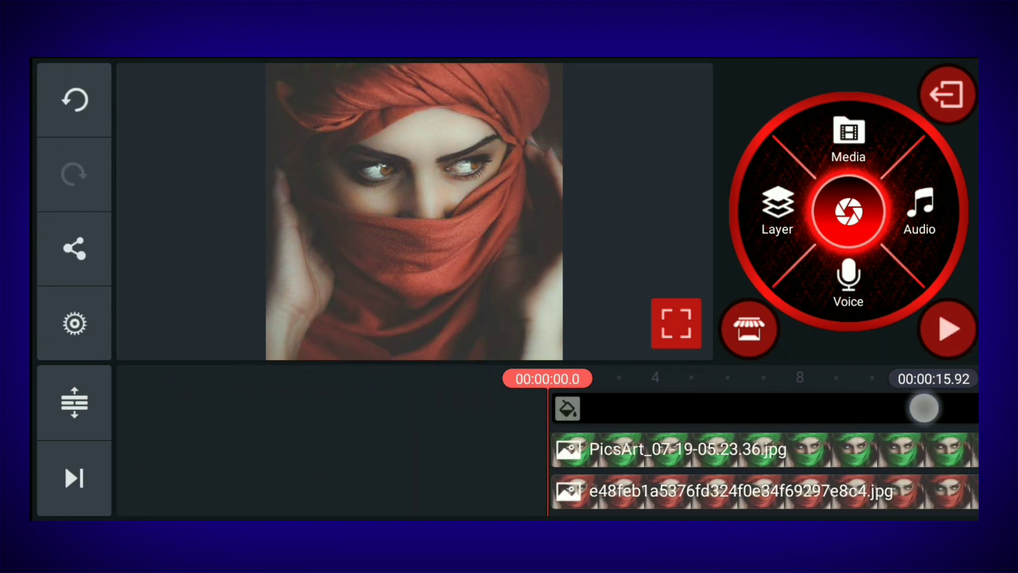
Add the particle effects video from the k2 folder as a layer, accepting the encoding warning.
{"action": "left_click", "coordinate": [848, 137]}
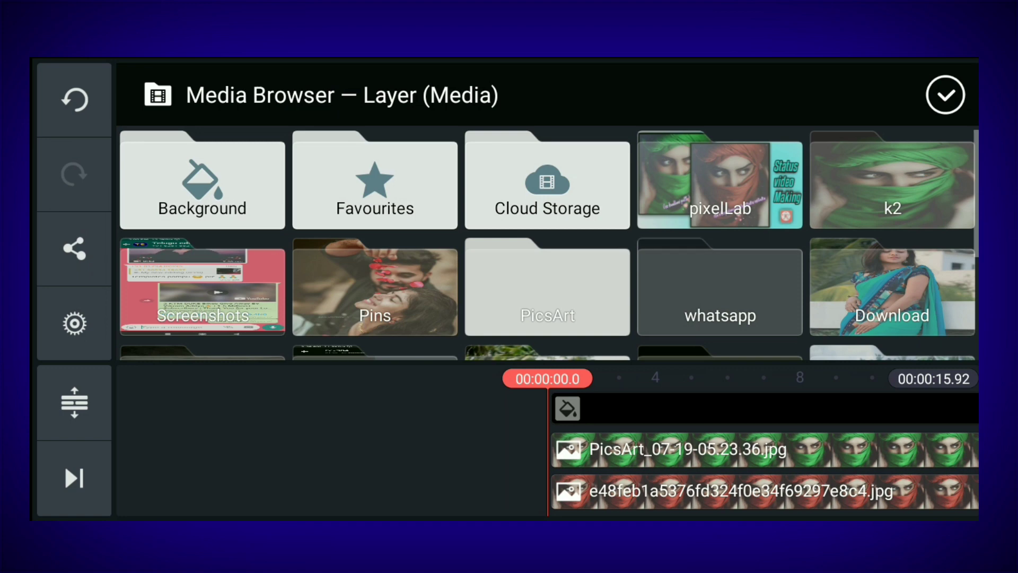
{"action": "left_click", "coordinate": [891, 180]}
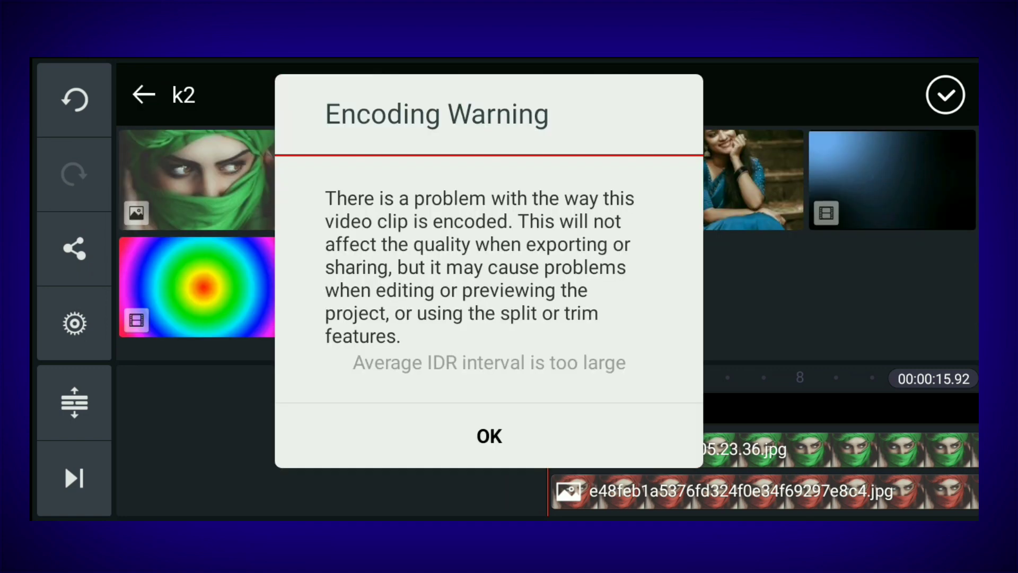
{"action": "left_click", "coordinate": [489, 436]}
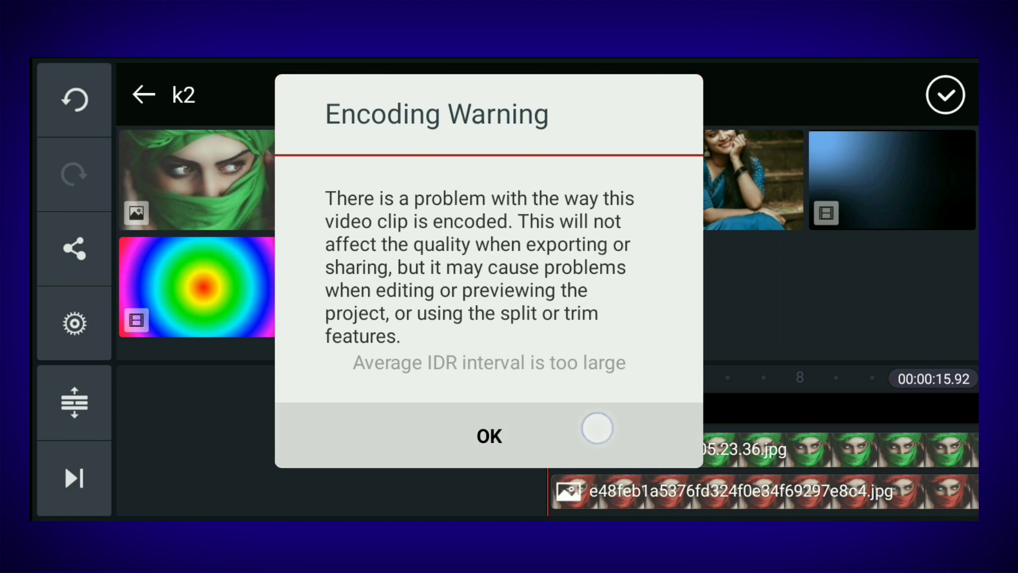
{"action": "left_click", "coordinate": [489, 435]}
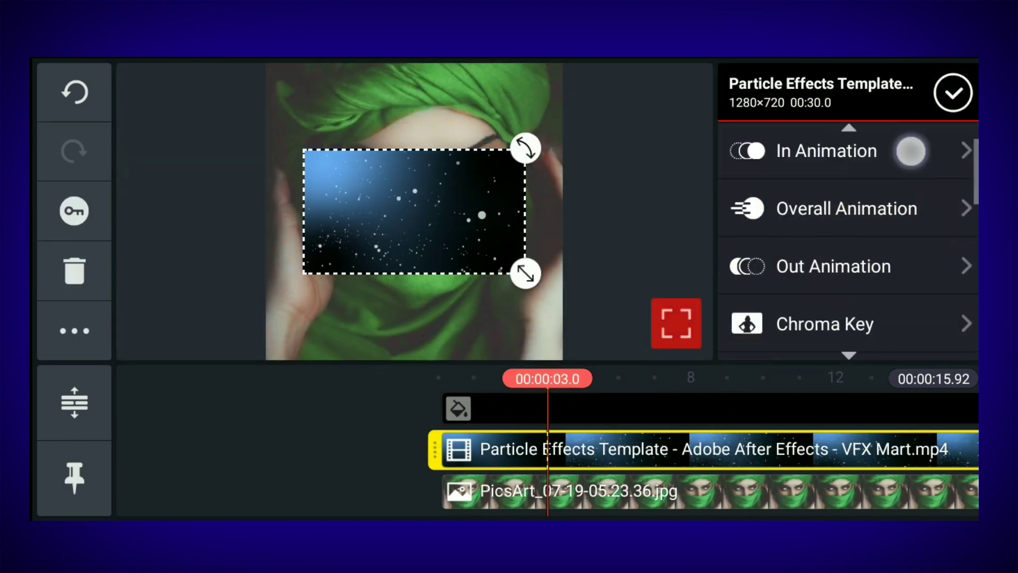
Set the particle layer to 70% opacity and trim it at the 15.9 s playhead.
{"action": "scroll", "scroll_direction": "down", "scroll_amount": 3}
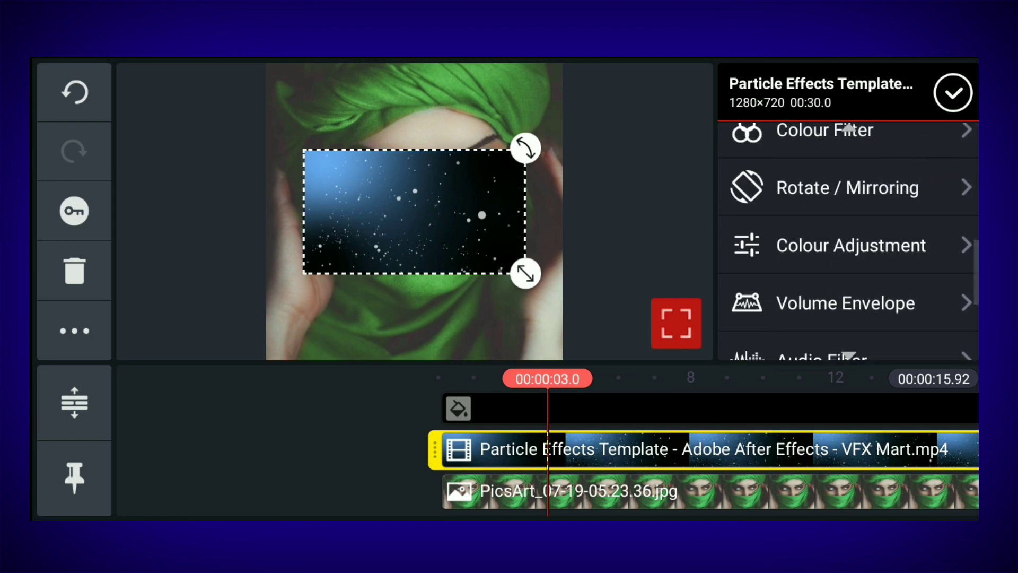
{"action": "scroll", "scroll_direction": "down", "scroll_amount": 3}
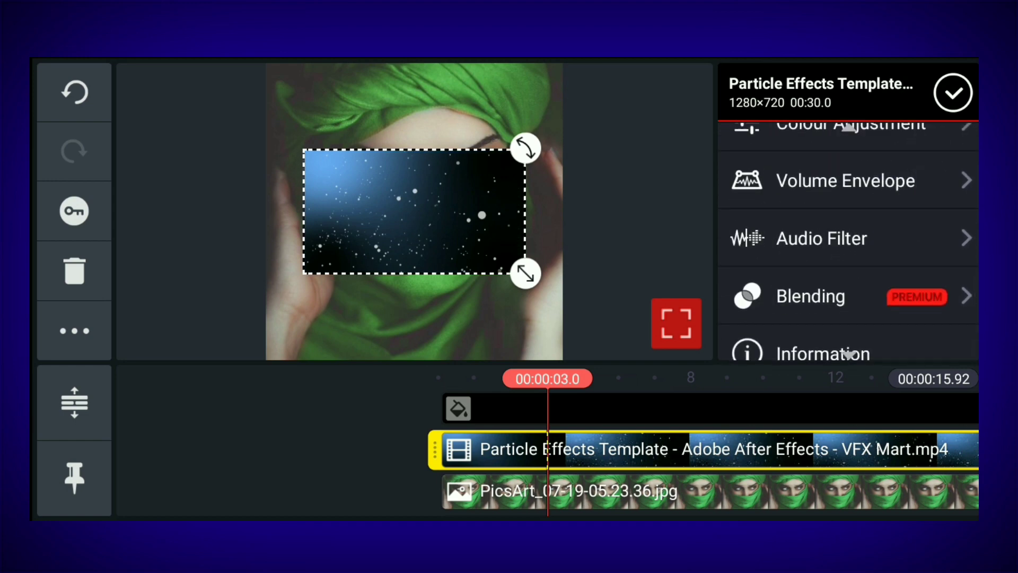
{"action": "left_click", "coordinate": [811, 296]}
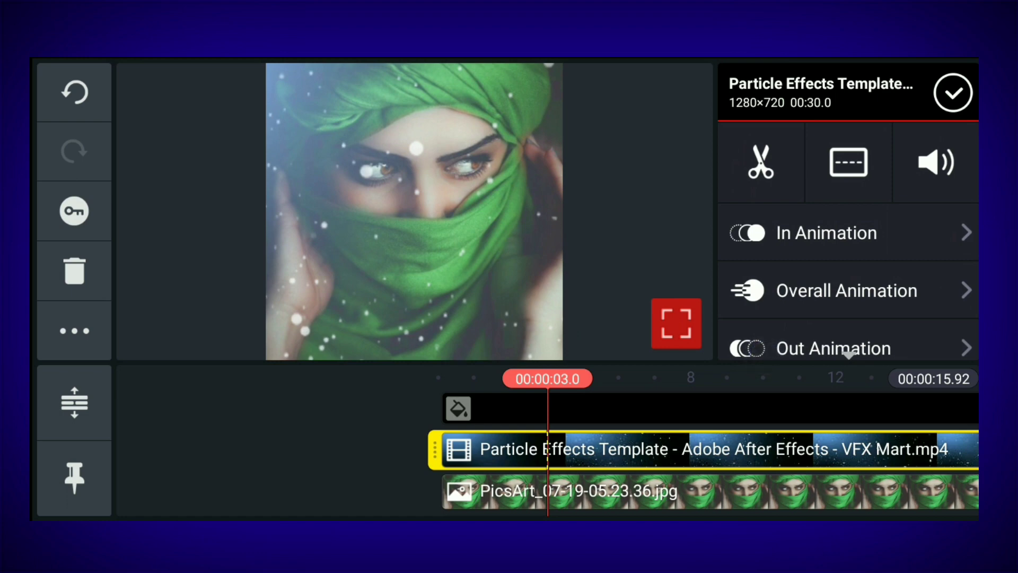
{"action": "scroll", "scroll_direction": "down", "scroll_amount": 3}
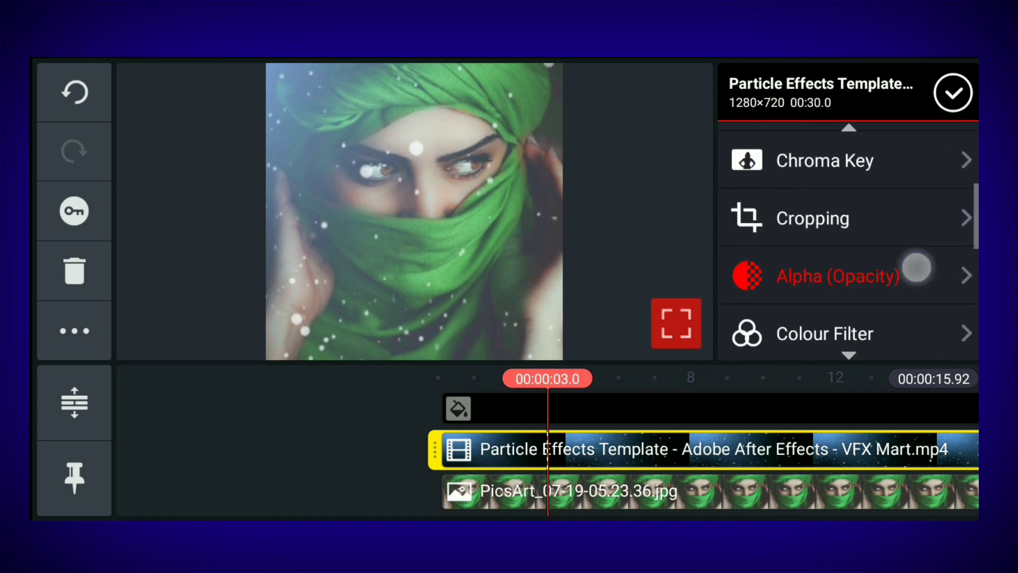
{"action": "left_click", "coordinate": [838, 275]}
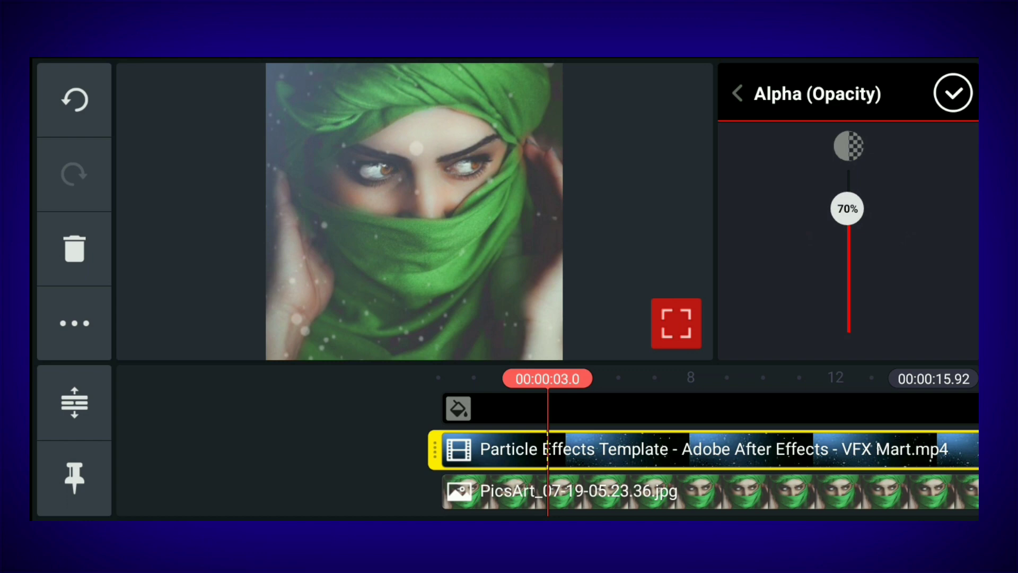
{"action": "left_click", "coordinate": [953, 92]}
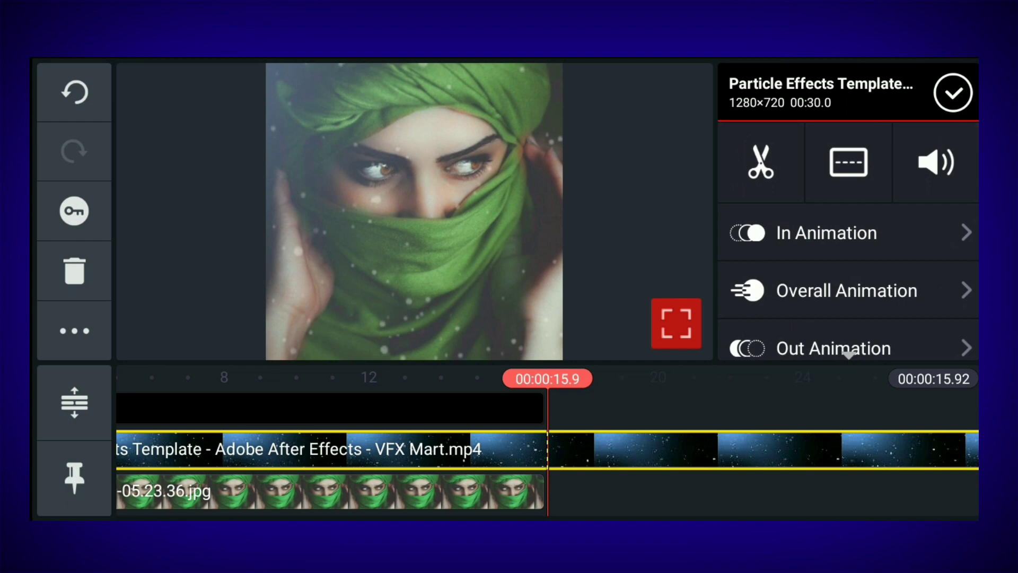
{"action": "left_click", "coordinate": [760, 161]}
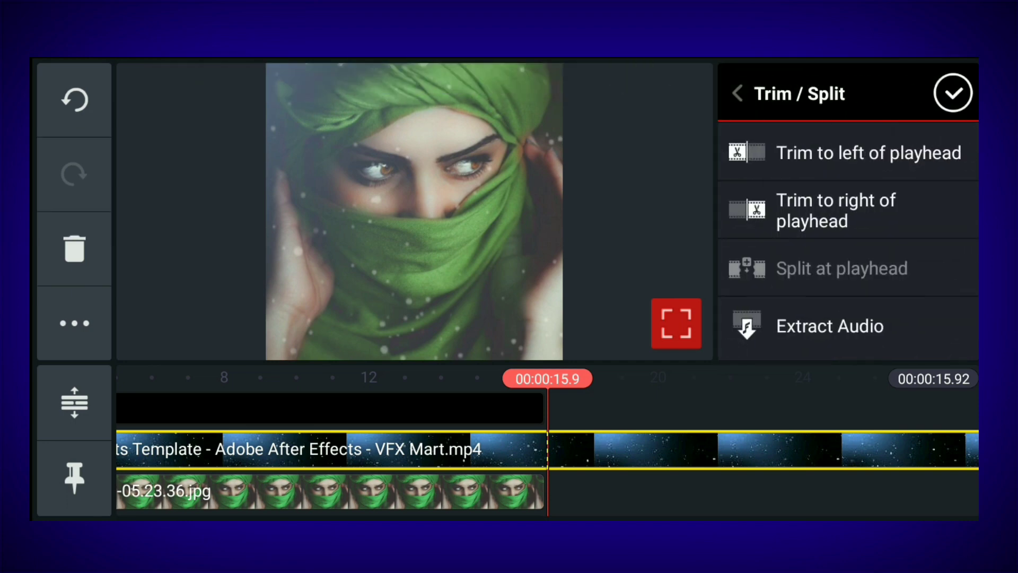
{"action": "left_click", "coordinate": [953, 92]}
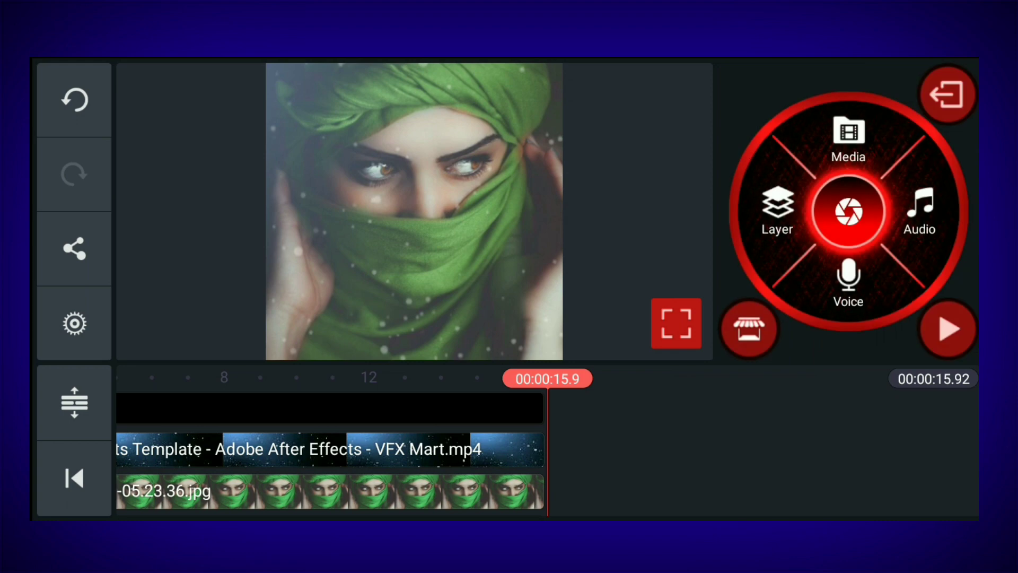
{"action": "left_click", "coordinate": [948, 328]}
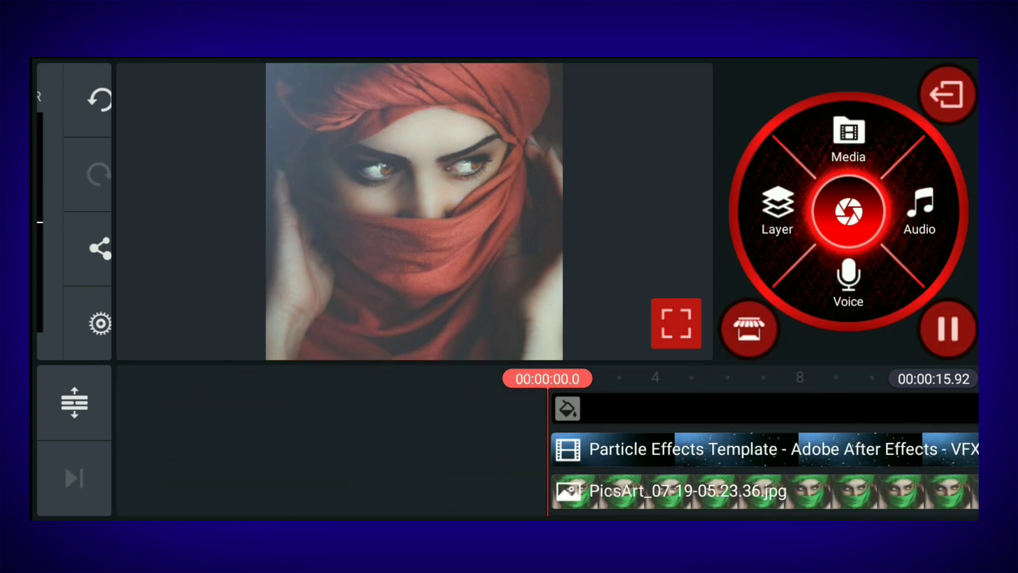
{"action": "left_click", "coordinate": [949, 328]}
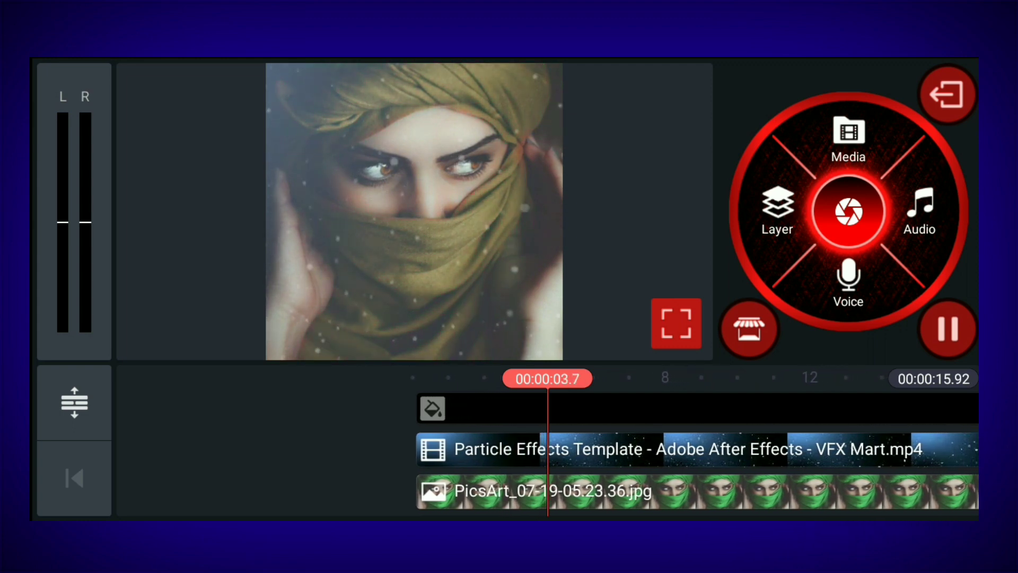
{"action": "left_click", "coordinate": [947, 328]}
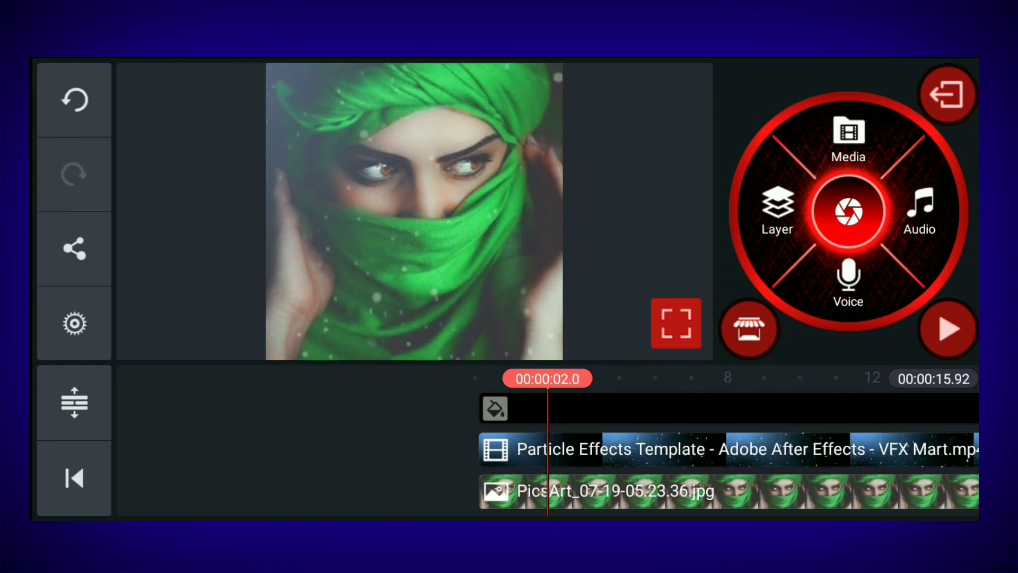
{"action": "left_click", "coordinate": [73, 478]}
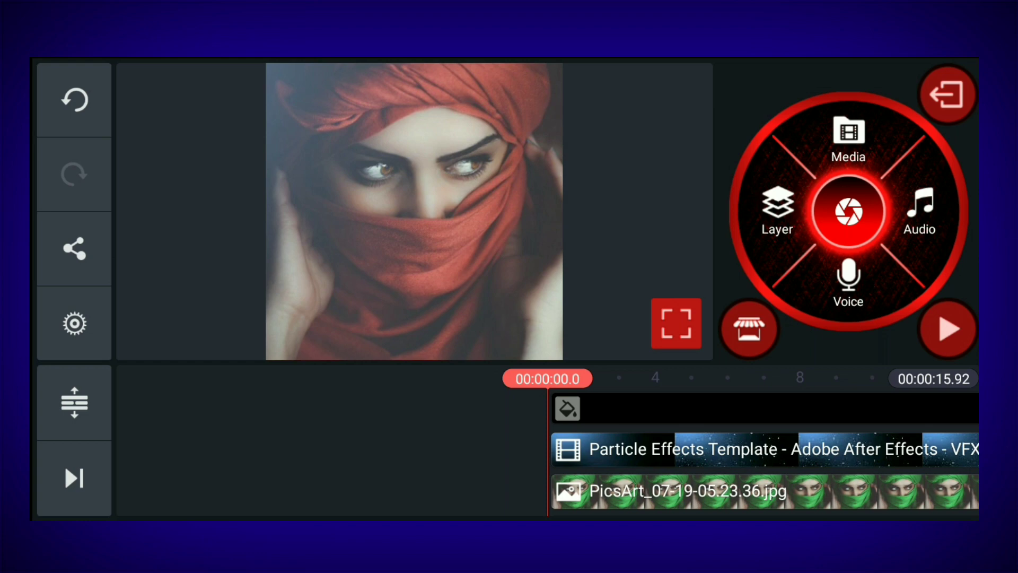
Add videoplayback (1).mp4 as a Screen-blended layer, tilting its lyrics lower in frame.
{"action": "left_click", "coordinate": [776, 207]}
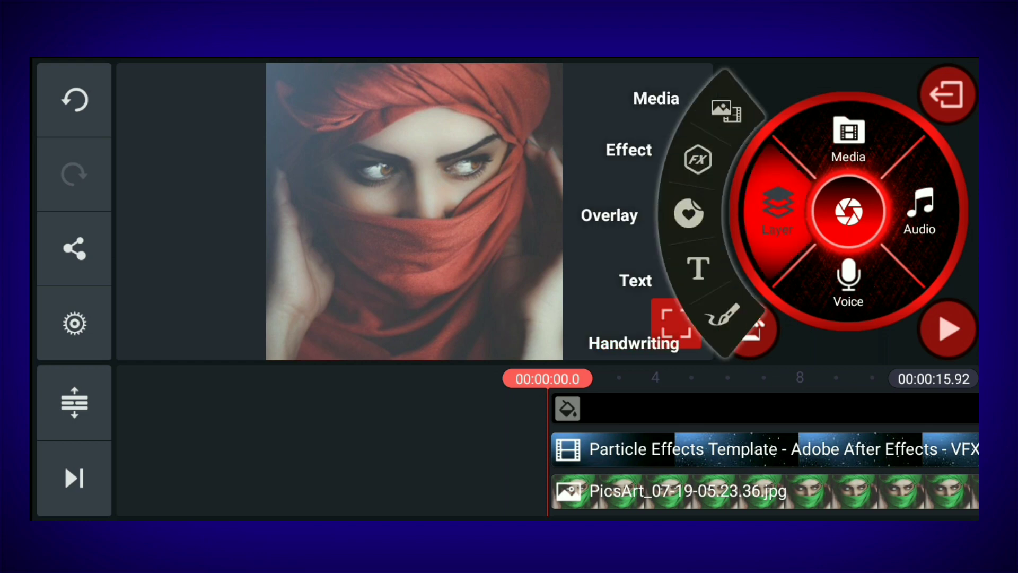
{"action": "left_click", "coordinate": [847, 137]}
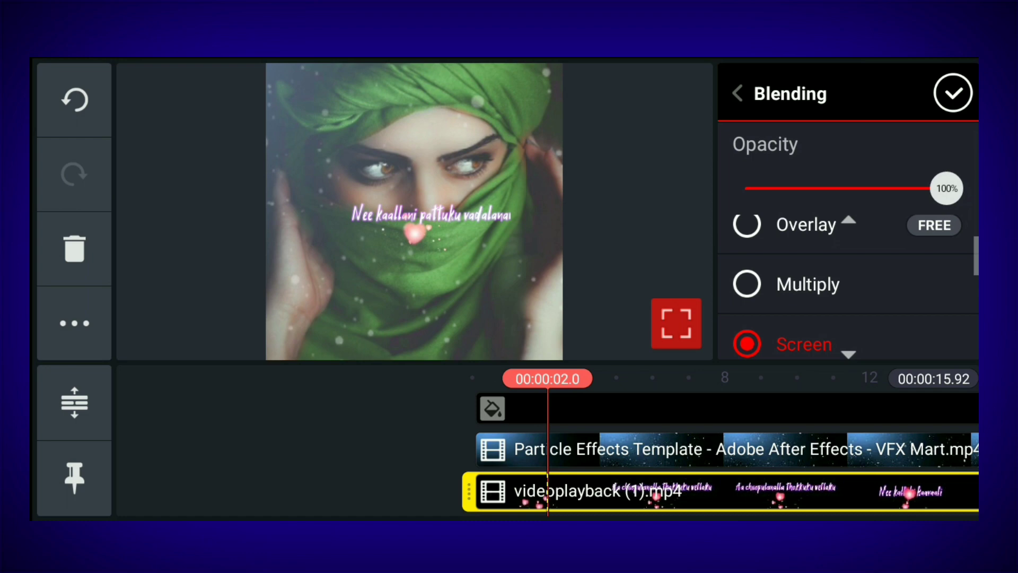
{"action": "left_click", "coordinate": [737, 93]}
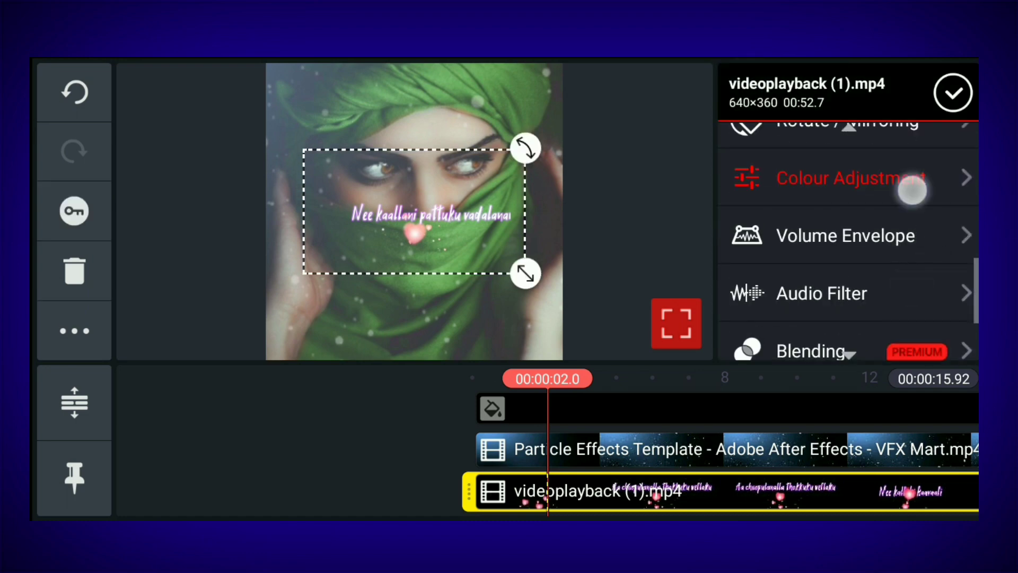
{"action": "left_click", "coordinate": [851, 178]}
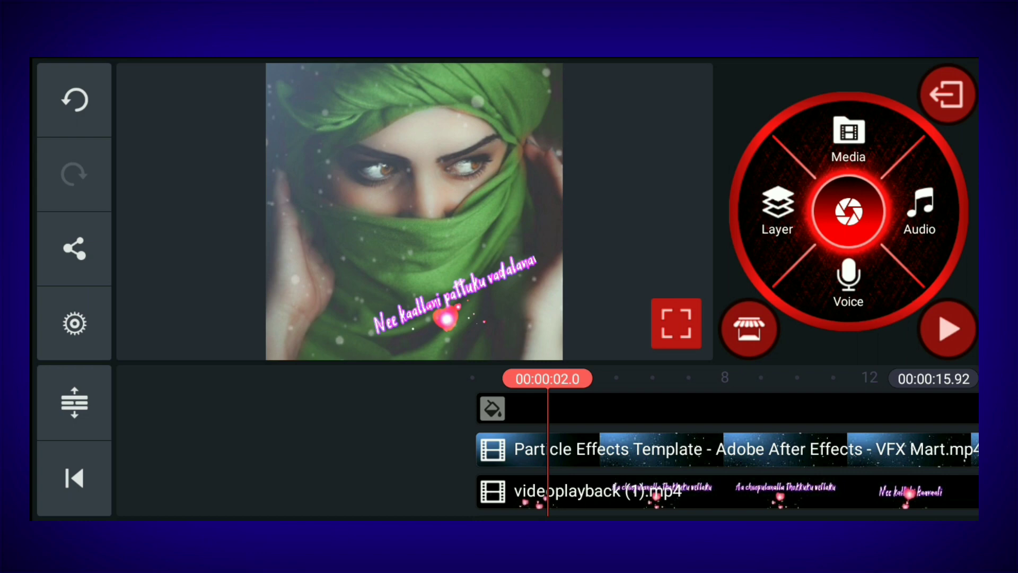
{"action": "left_click", "coordinate": [598, 492]}
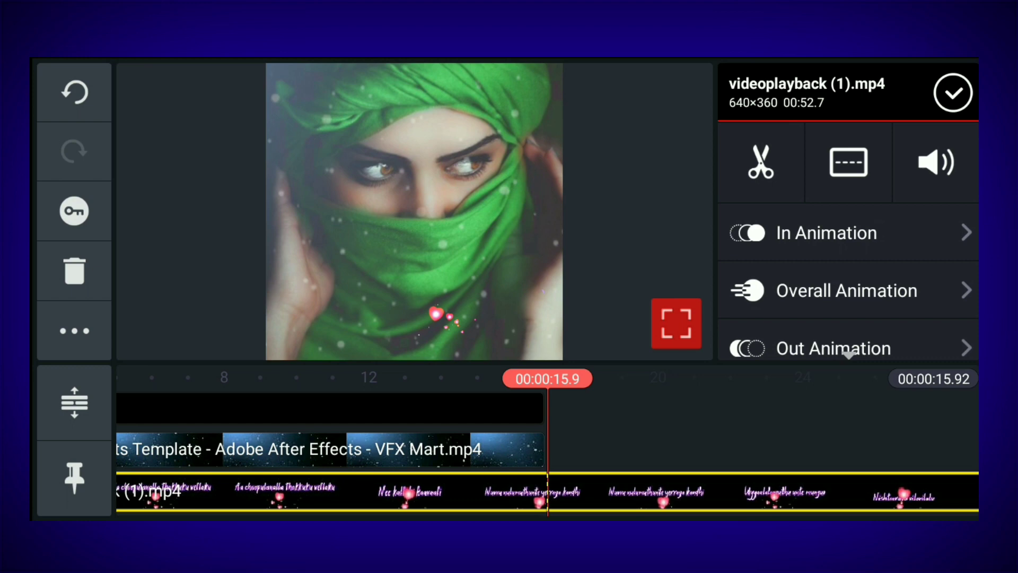
{"action": "left_click", "coordinate": [759, 161]}
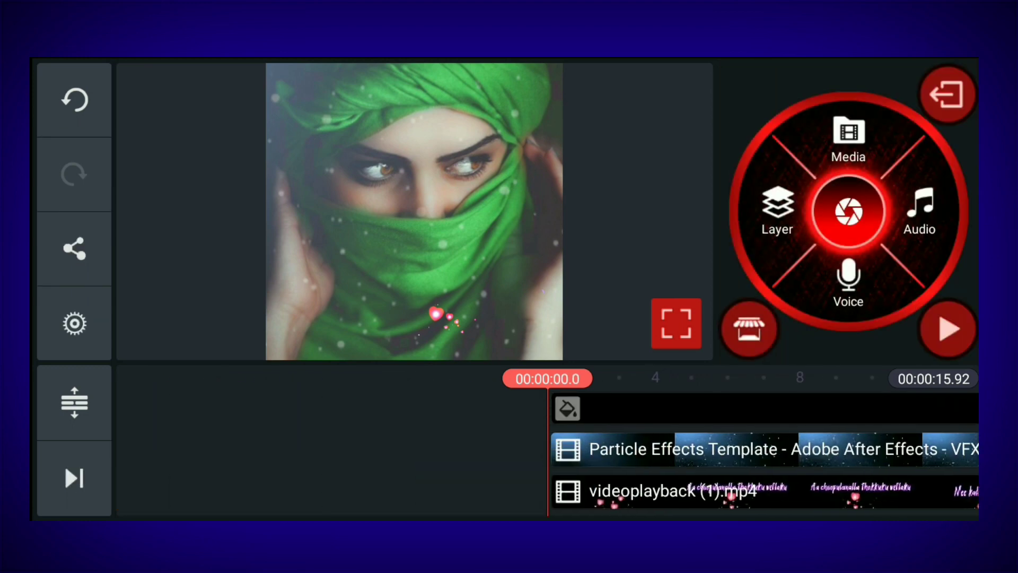
Play the lyric and particle video full-frame from the start, pause, then open export settings.
{"action": "left_click", "coordinate": [947, 330]}
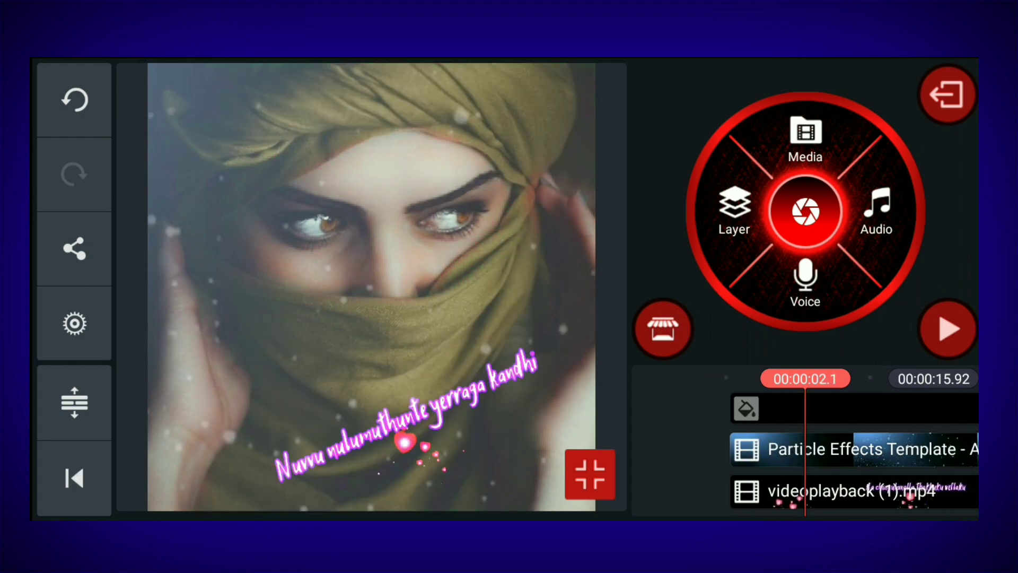
{"action": "left_click", "coordinate": [844, 490]}
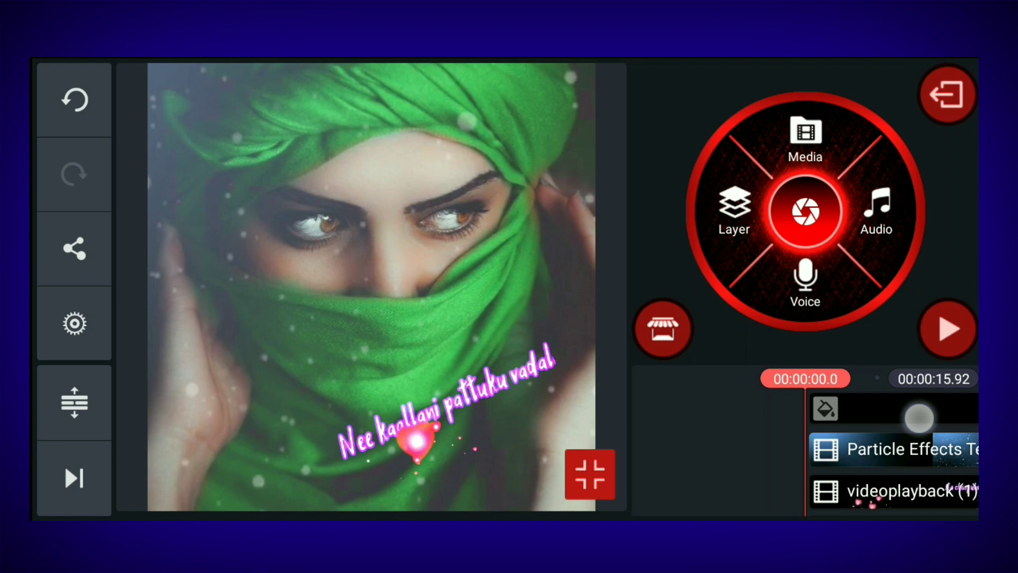
{"action": "left_click", "coordinate": [948, 327]}
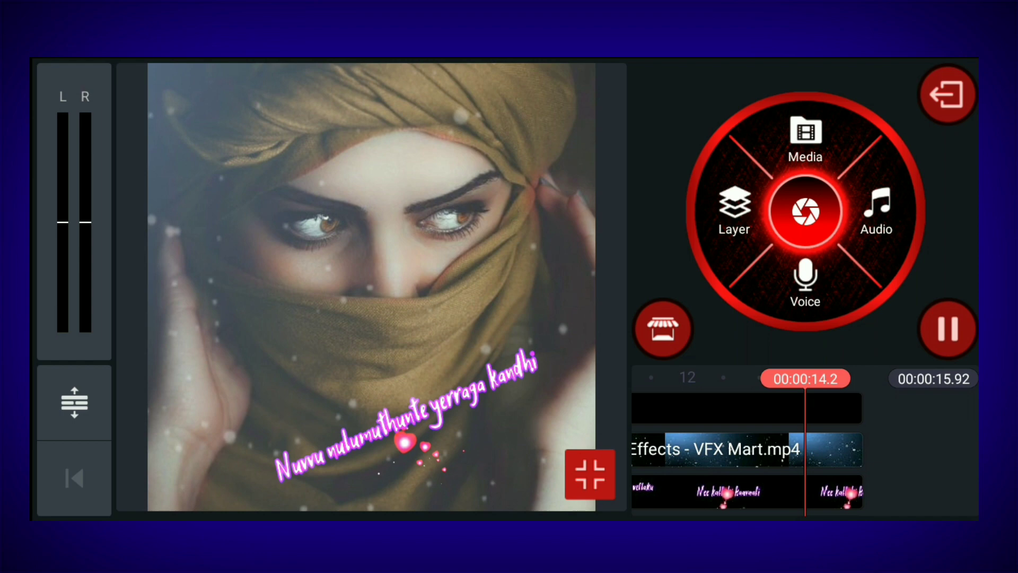
{"action": "left_click", "coordinate": [949, 327]}
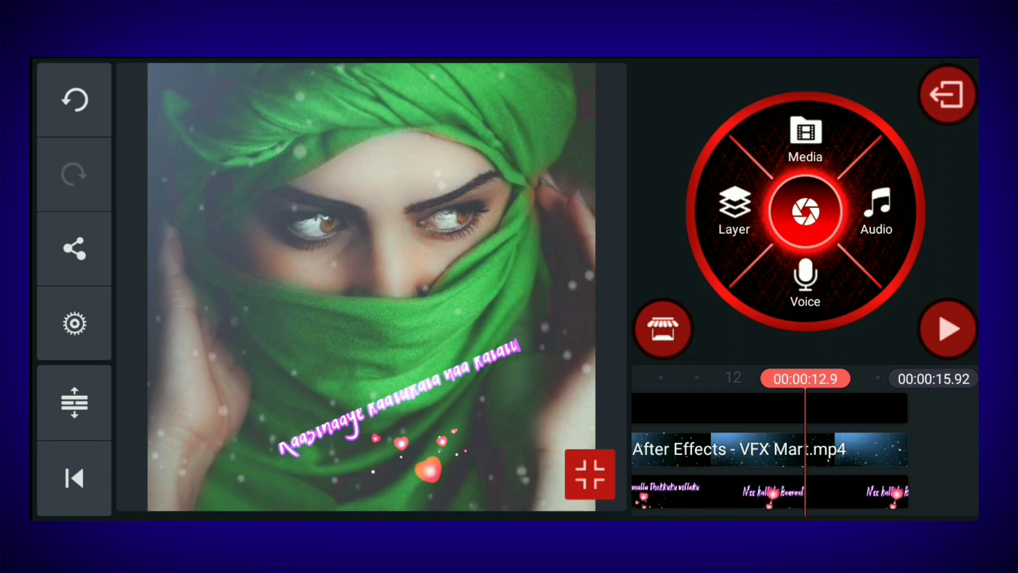
{"action": "left_click", "coordinate": [74, 248]}
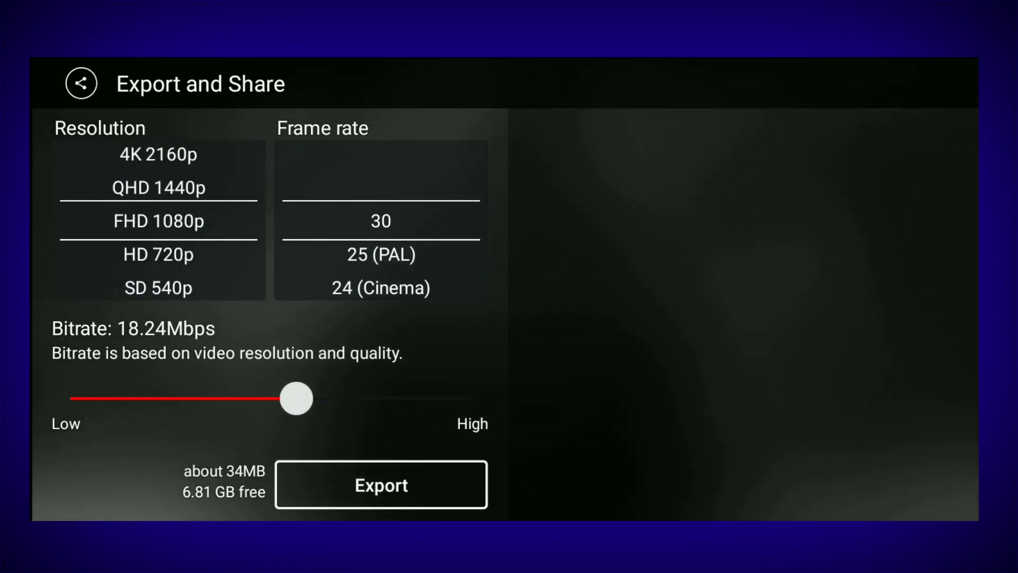
Export the project as an FHD 1080p, 30 fps video.
{"action": "left_click", "coordinate": [381, 485]}
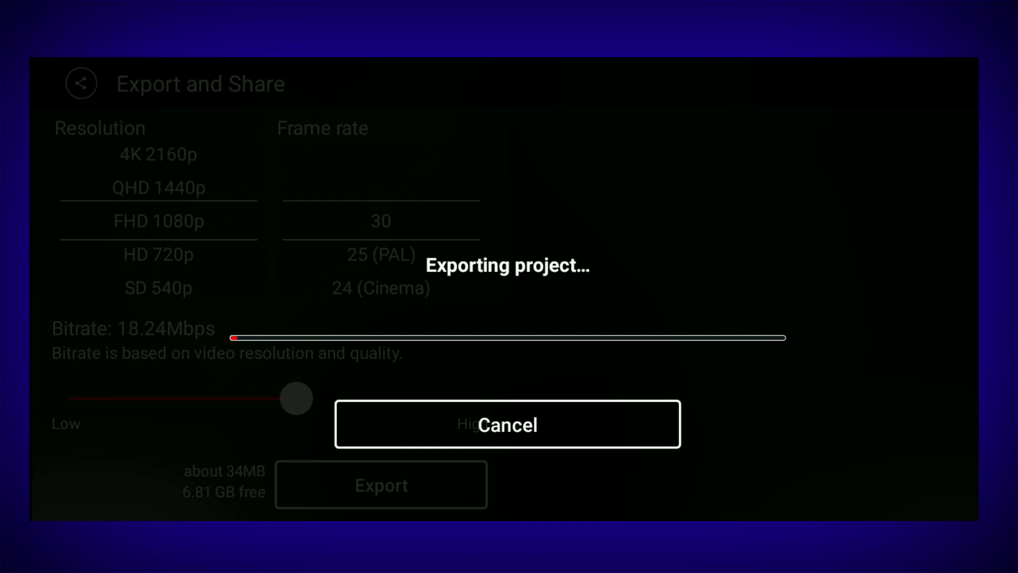